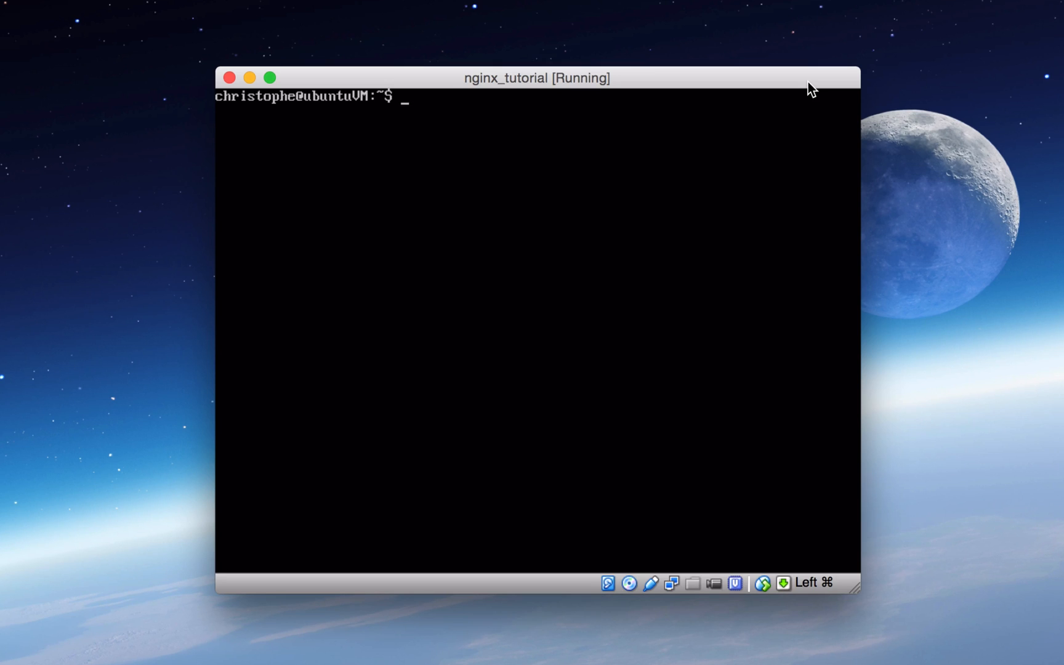
# Refresh the package lists with sudo apt-get update, supplying the sudo password
pyautogui.write('sudo apt-get update')
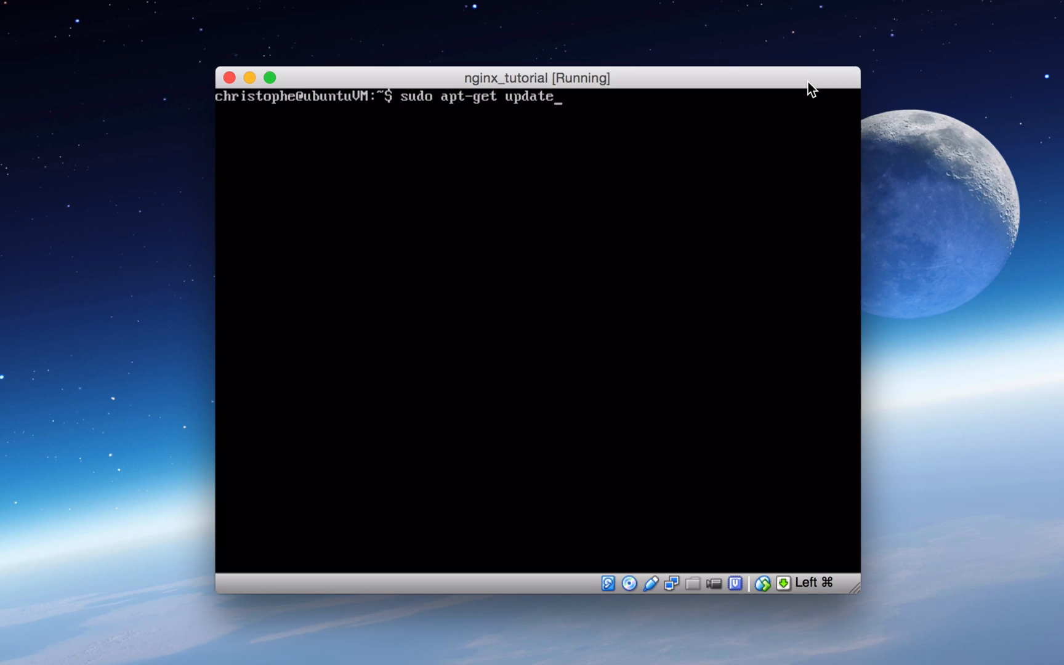
pyautogui.press('Return')
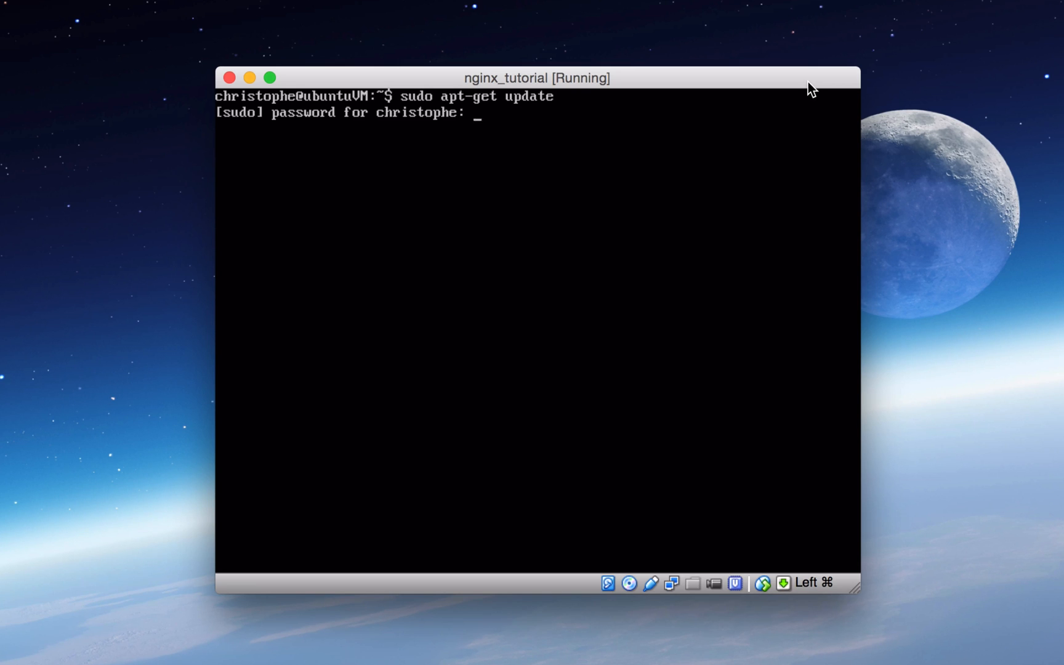
pyautogui.press('Enter')
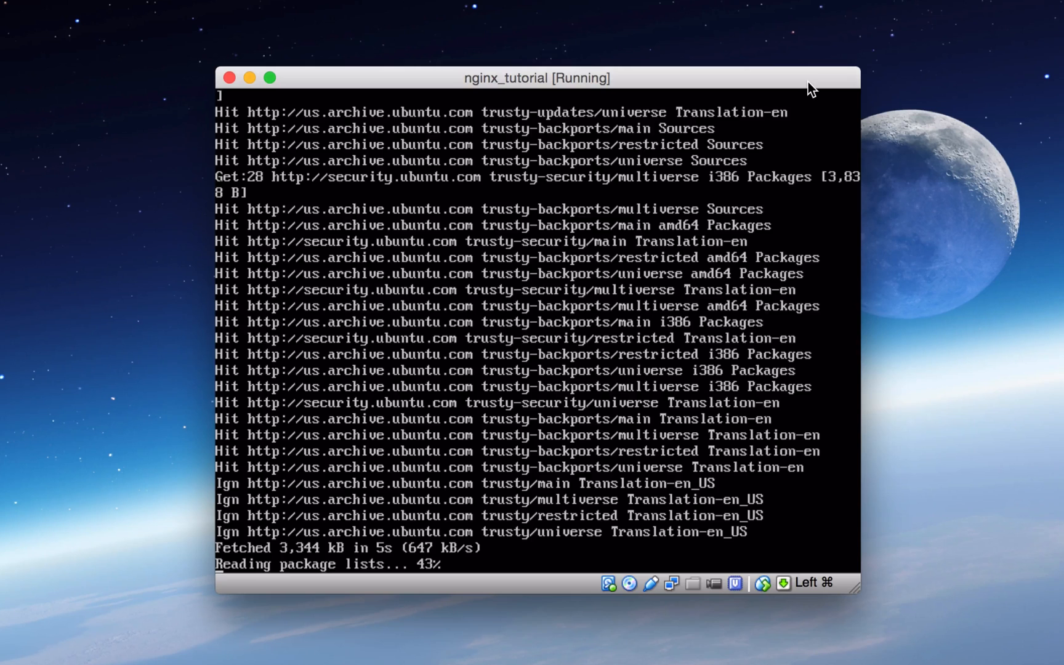
pyautogui.write('stophe@ubuntuVM:~$ s')
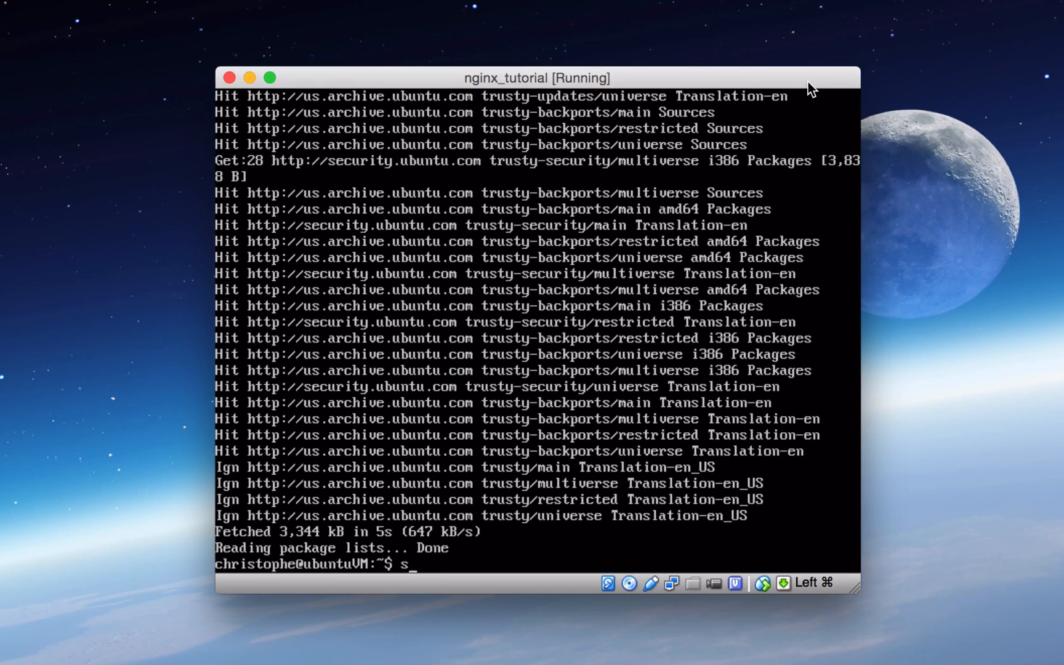
# Install nginx via apt-get answering y, check nginx -v reports 1.4.6, and prepare ls /etc/nginx/
pyautogui.write('udo apt-get install nginx')
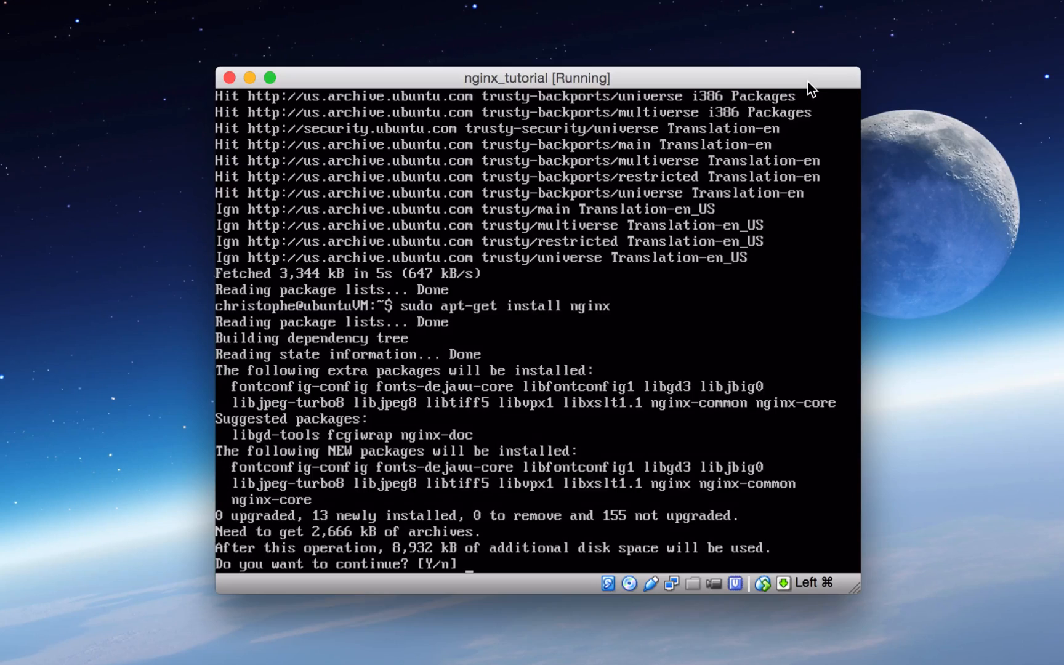
pyautogui.write('y')
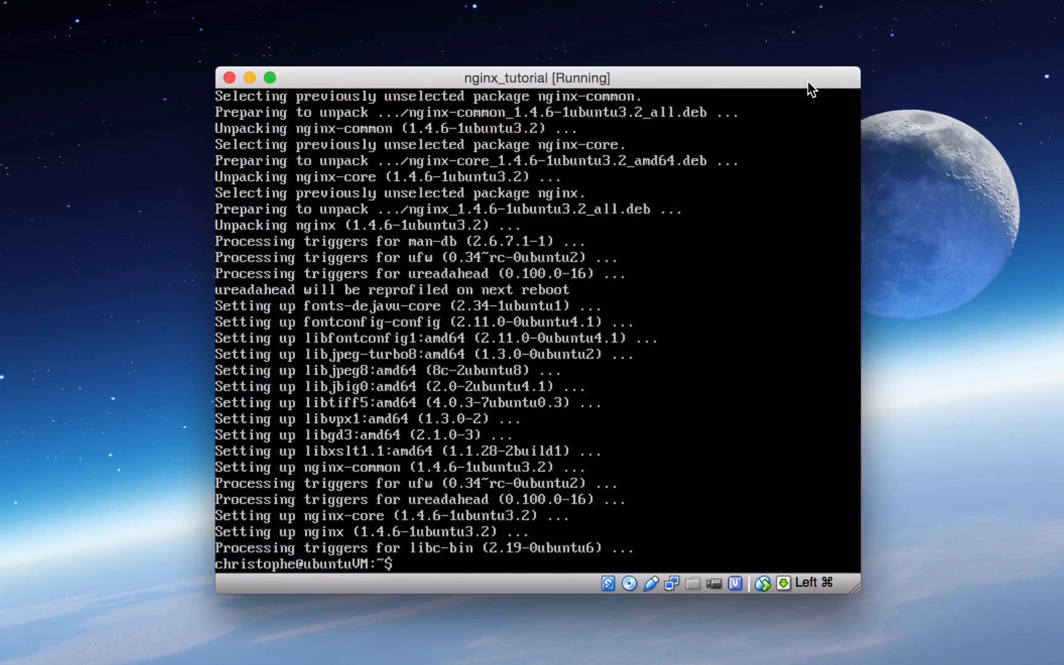
pyautogui.write('nginx -v')
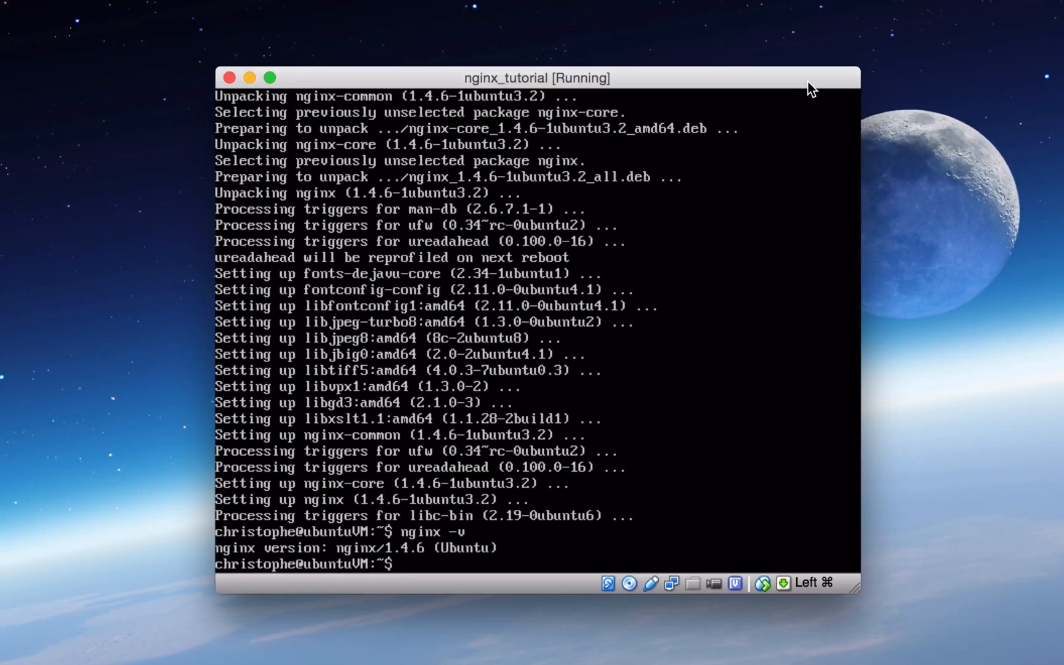
pyautogui.write('ls /etc/nginx/')
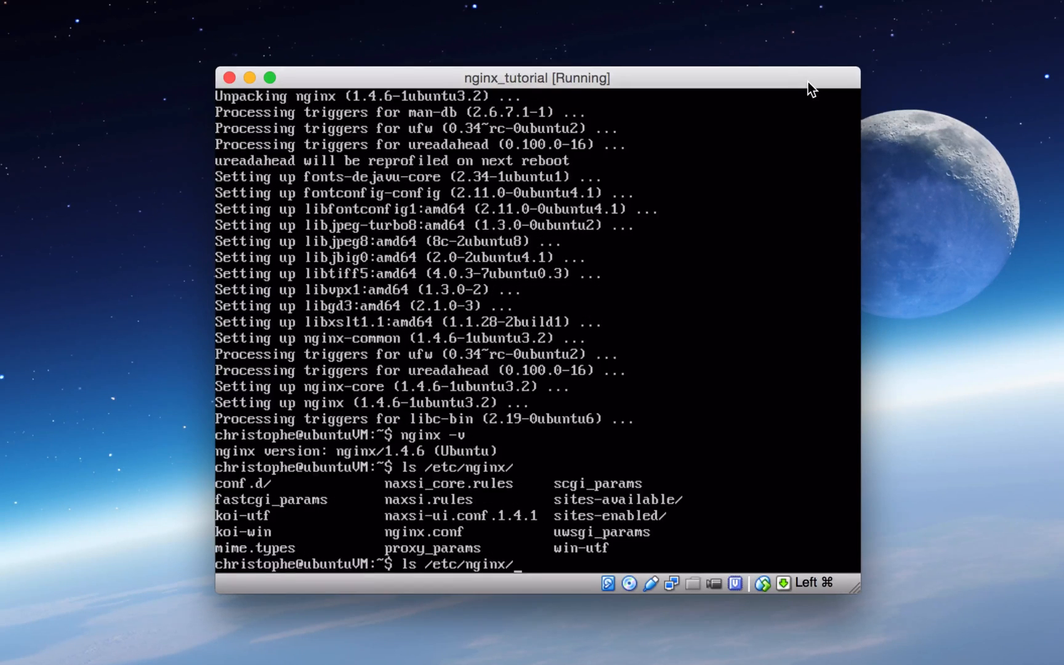
# Run the ls /etc/nginx/ listing to show the configuration folder contents
pyautogui.press('Enter')
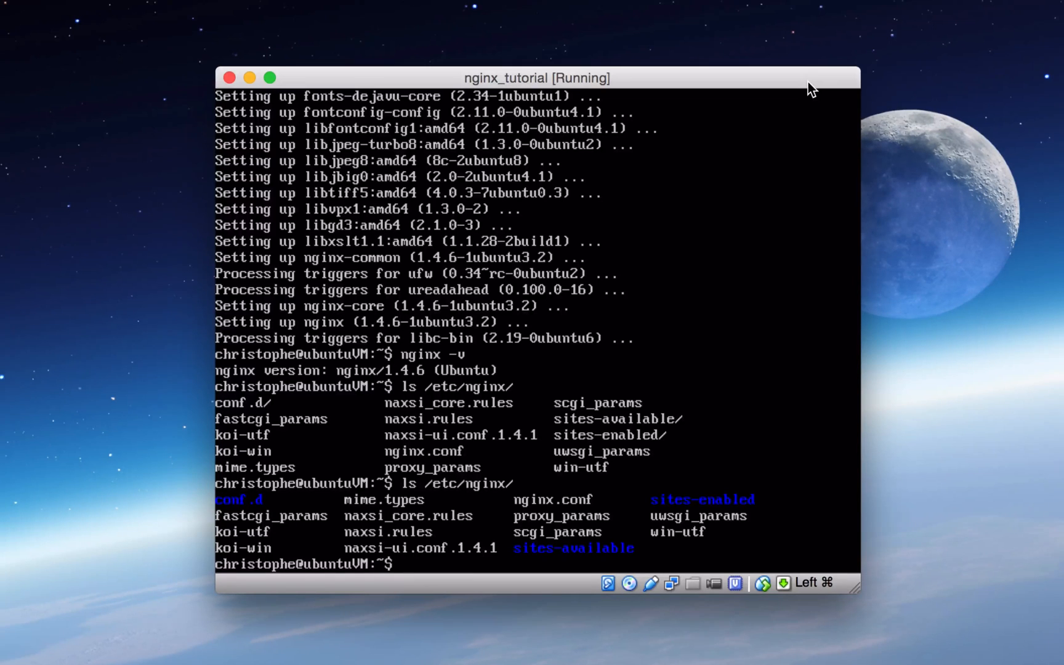
# Remove nginx, nginx-core and nginx-common with apt-get remove --purge, confirming with Y
pyautogui.write('sudo')
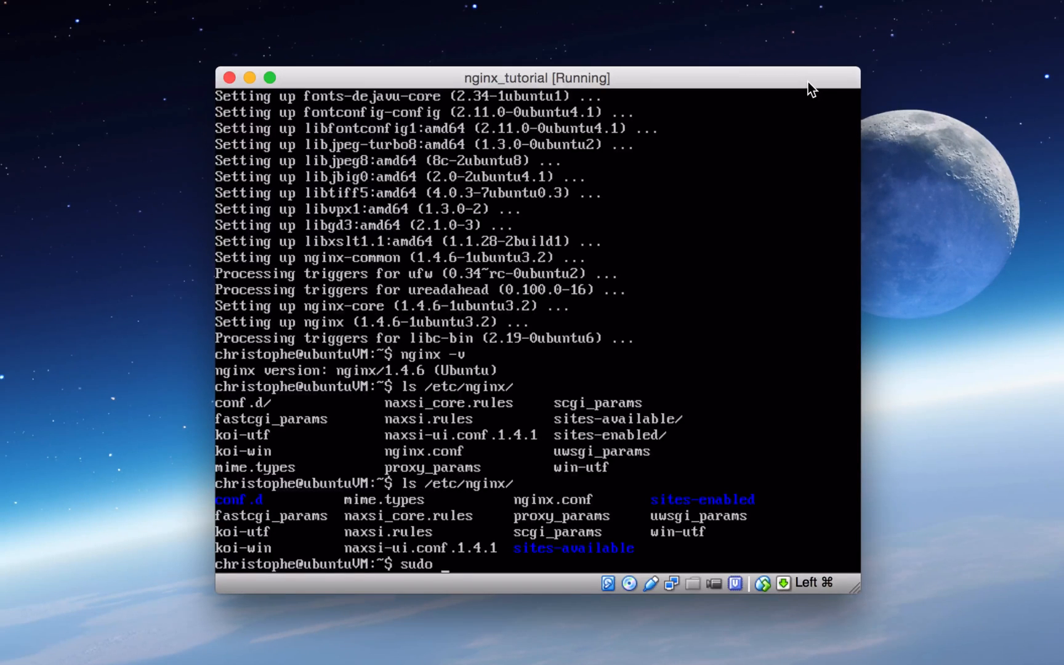
pyautogui.write('apt-get remove')
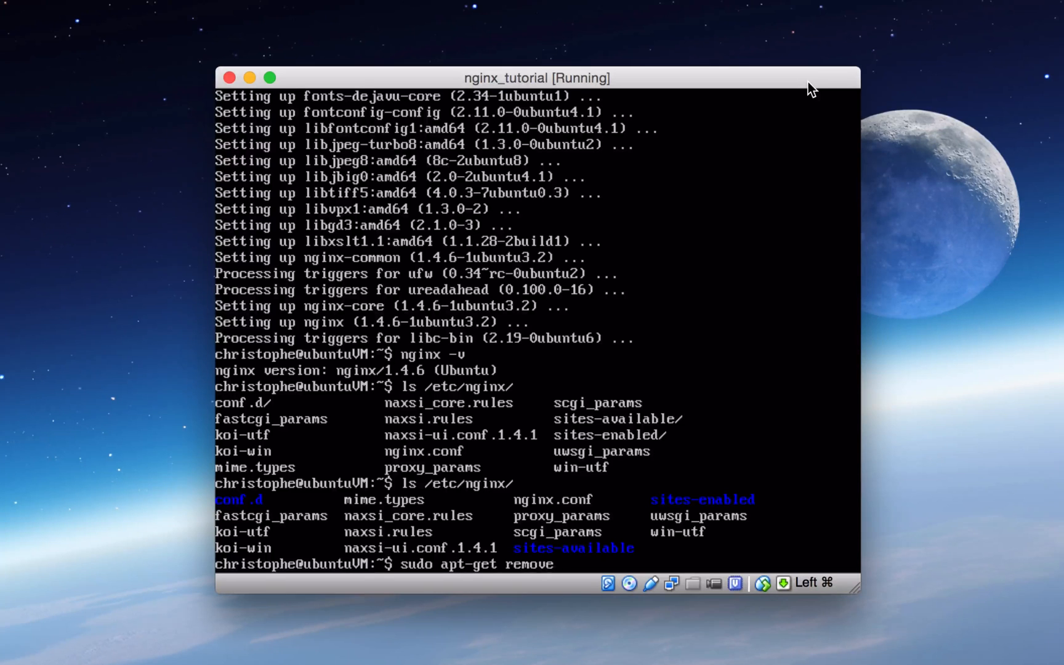
pyautogui.write('--purge')
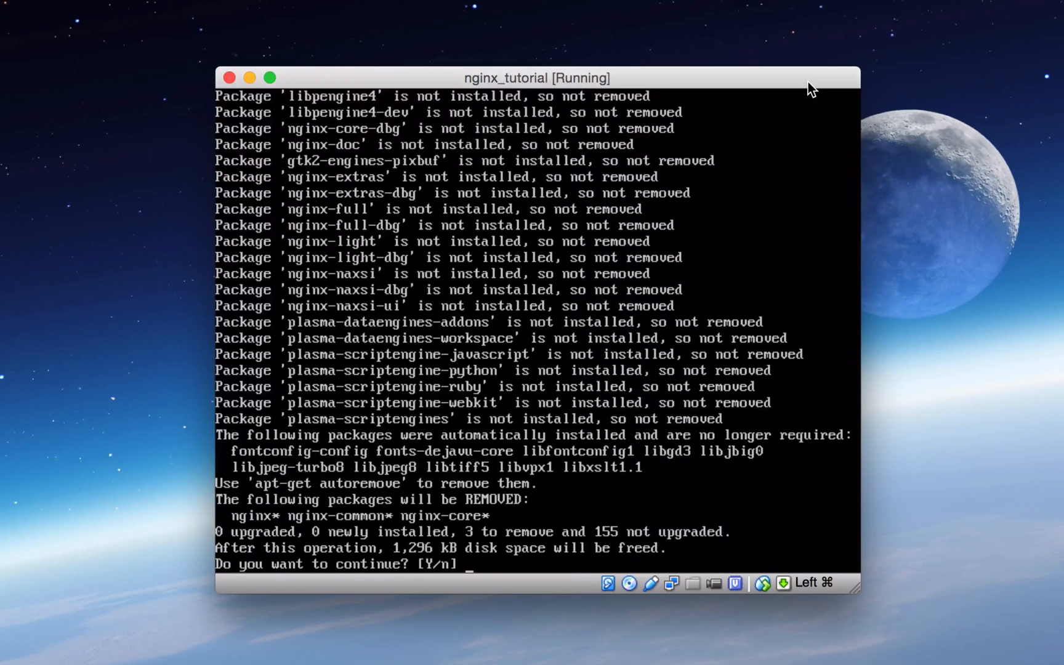
pyautogui.write('Y')
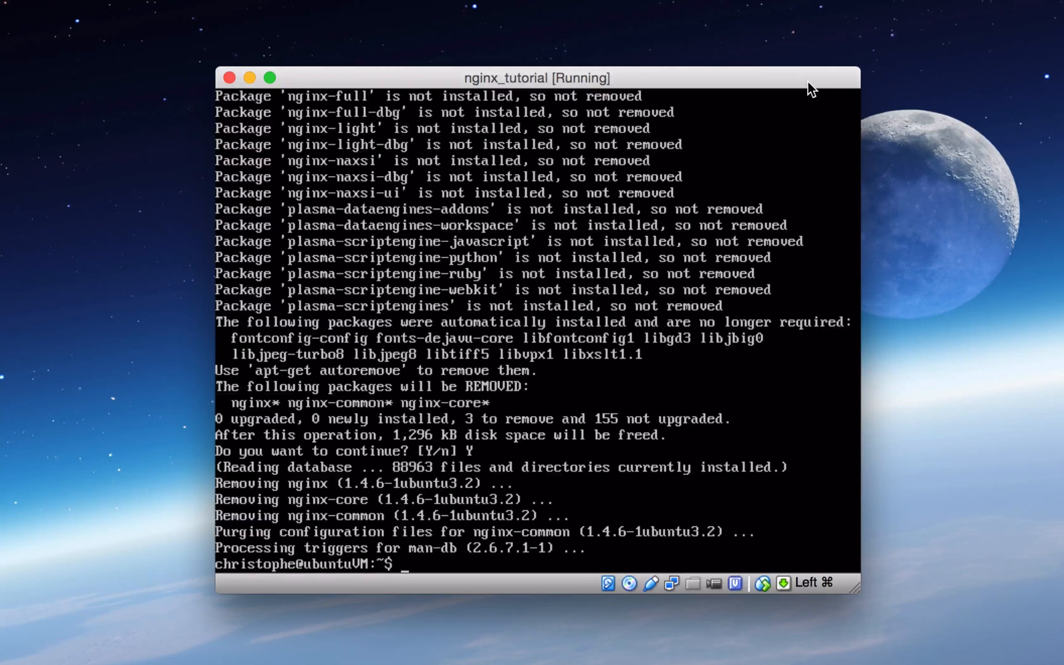
pyautogui.write('wget "')
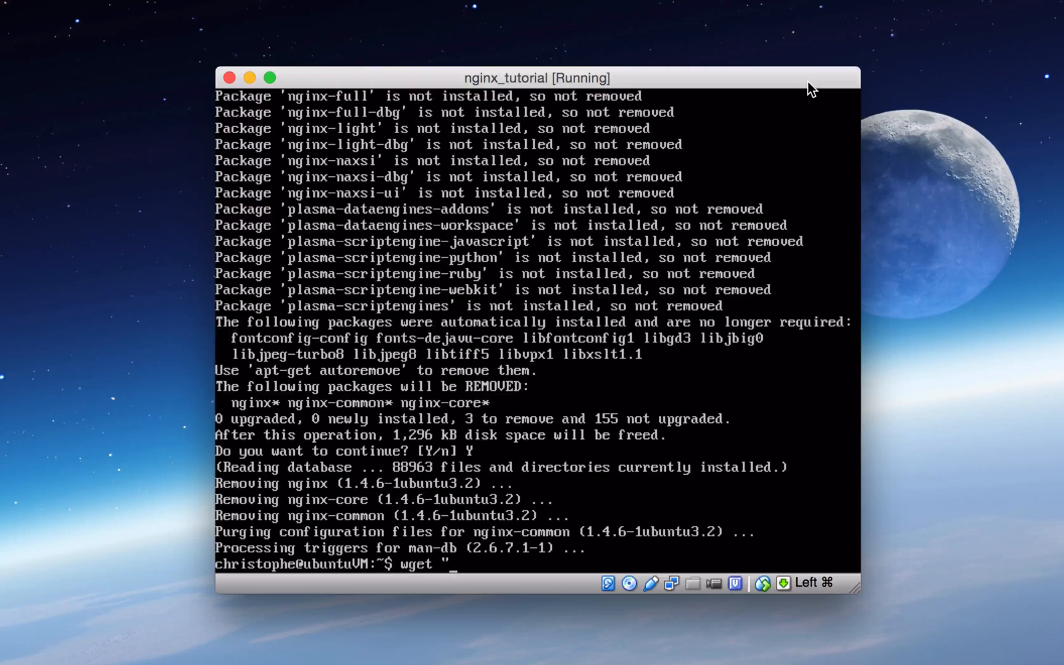
pyautogui.write('http://')
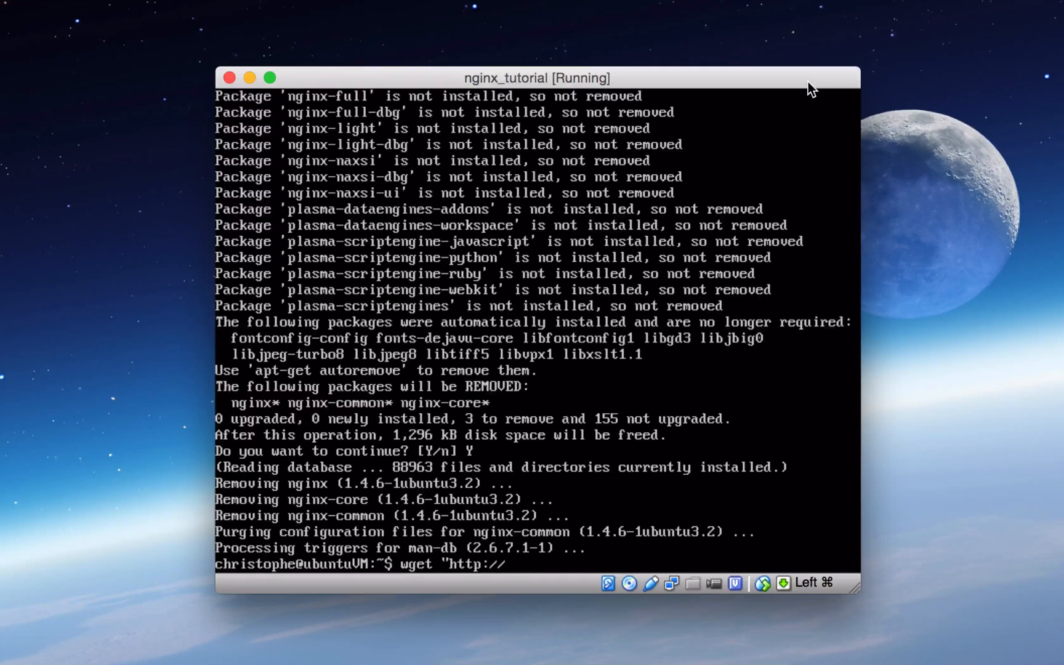
pyautogui.write('nginx.or')
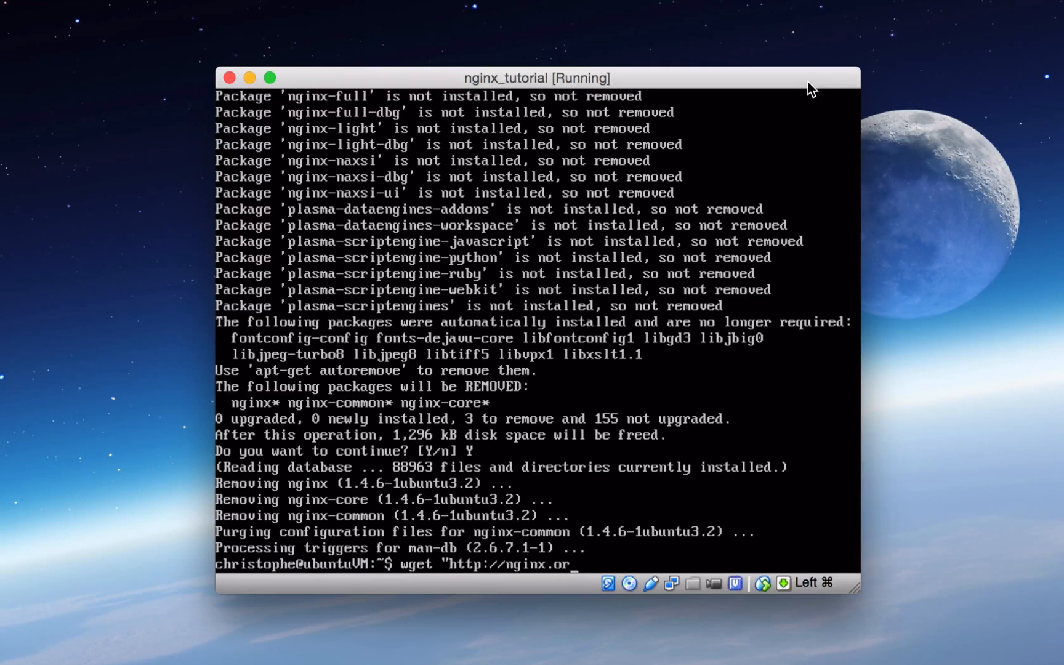
pyautogui.write('g/download/nginx')
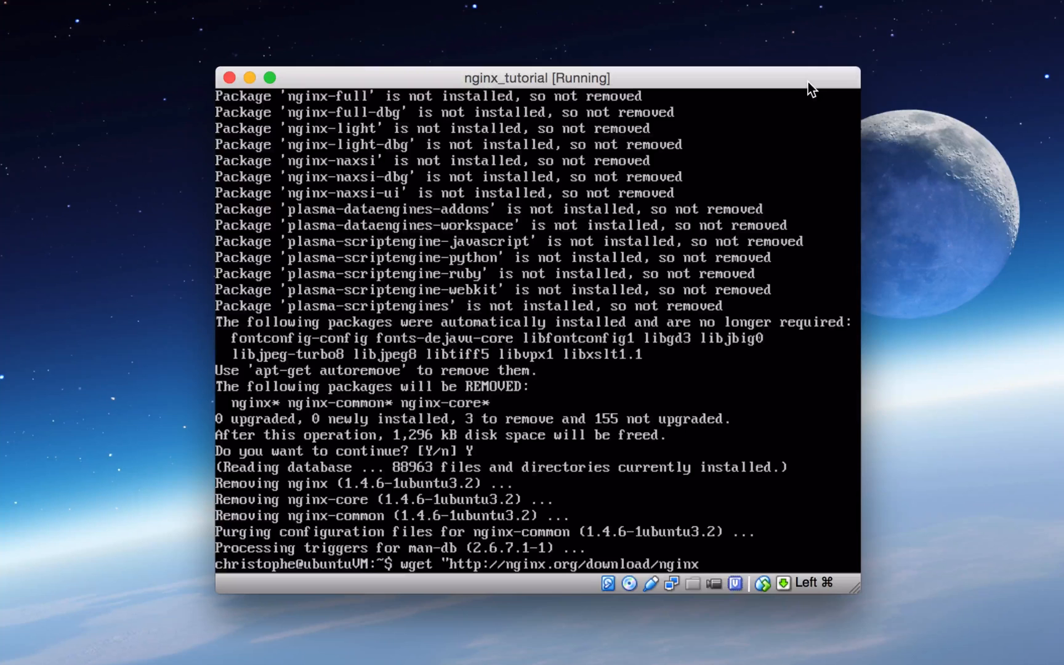
pyautogui.write('-1.8.')
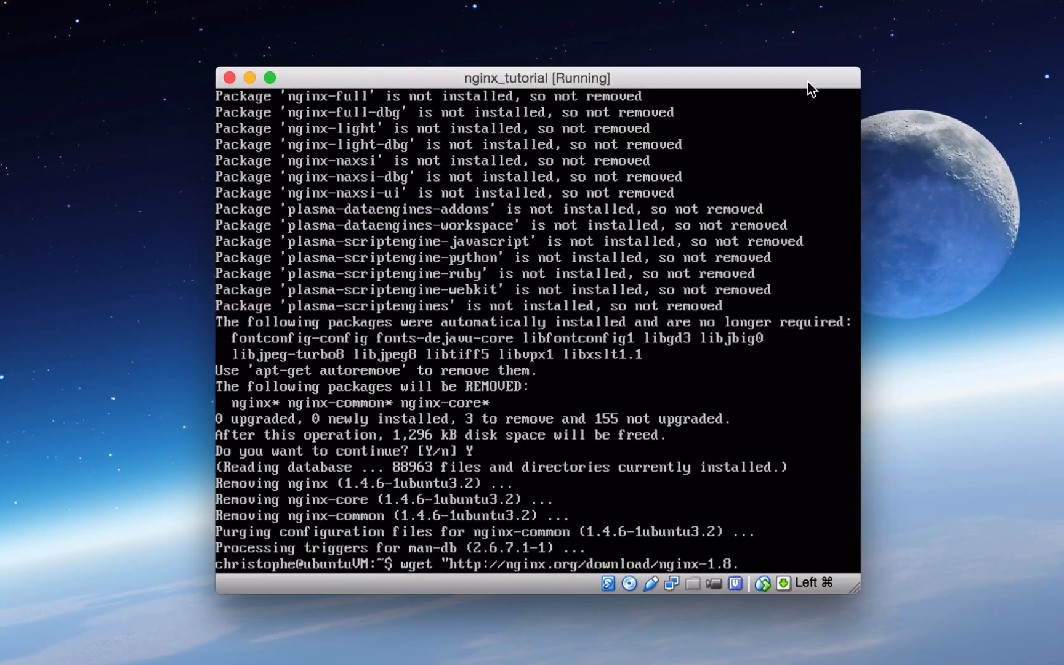
pyautogui.write('0.tar.g')
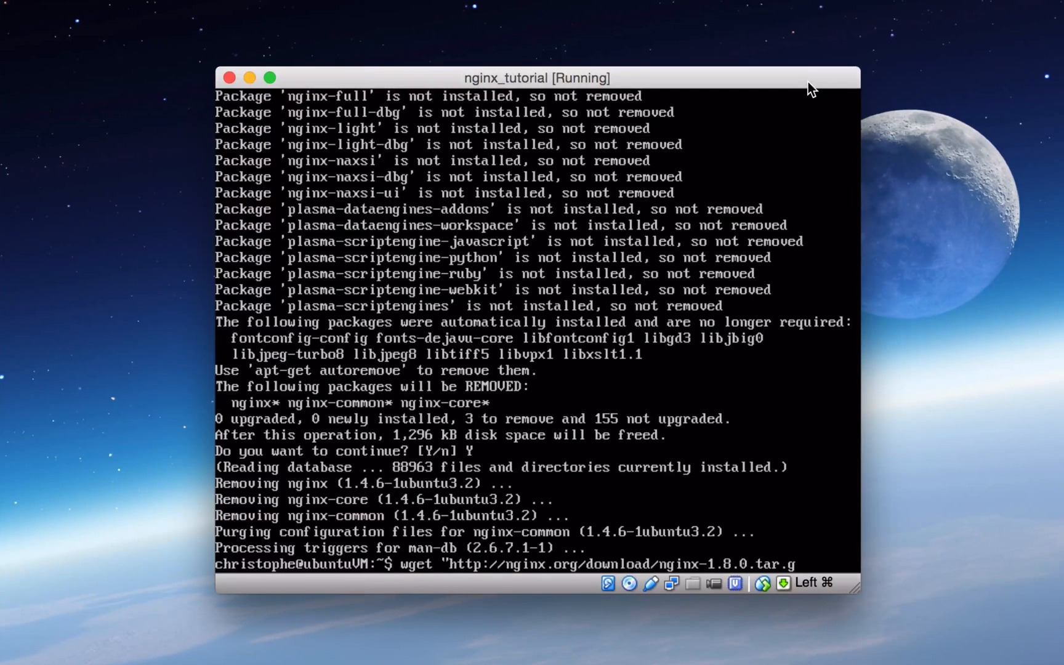
pyautogui.write('z"')
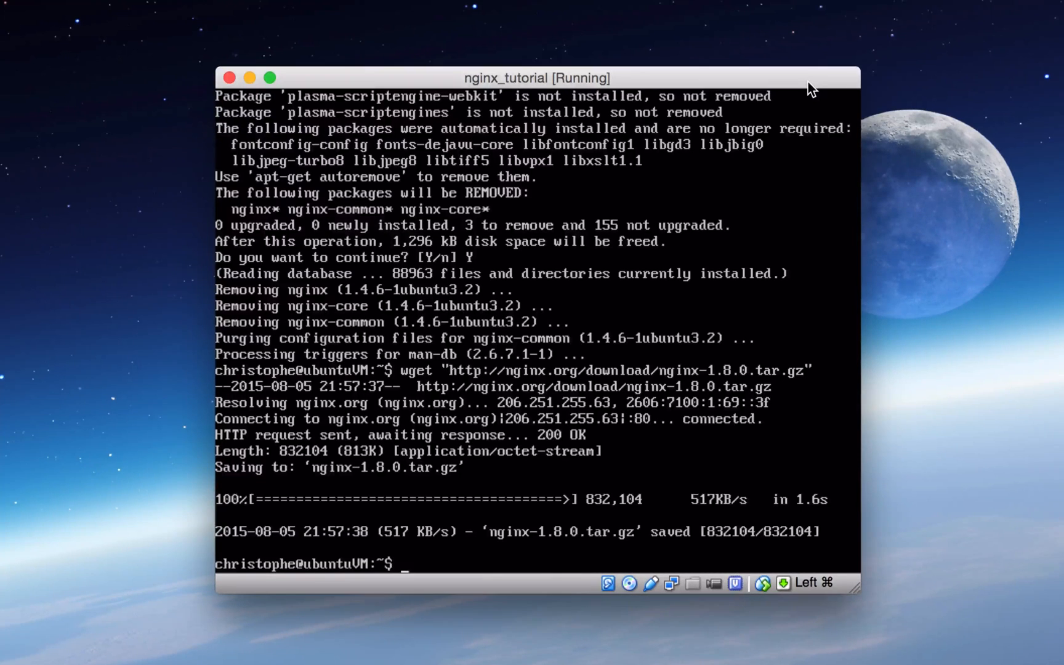
# Start a mistyped tar -zxvg command on nginx-1.8.0.tar.gz and cancel it with Ctrl+C
pyautogui.write('tar -')
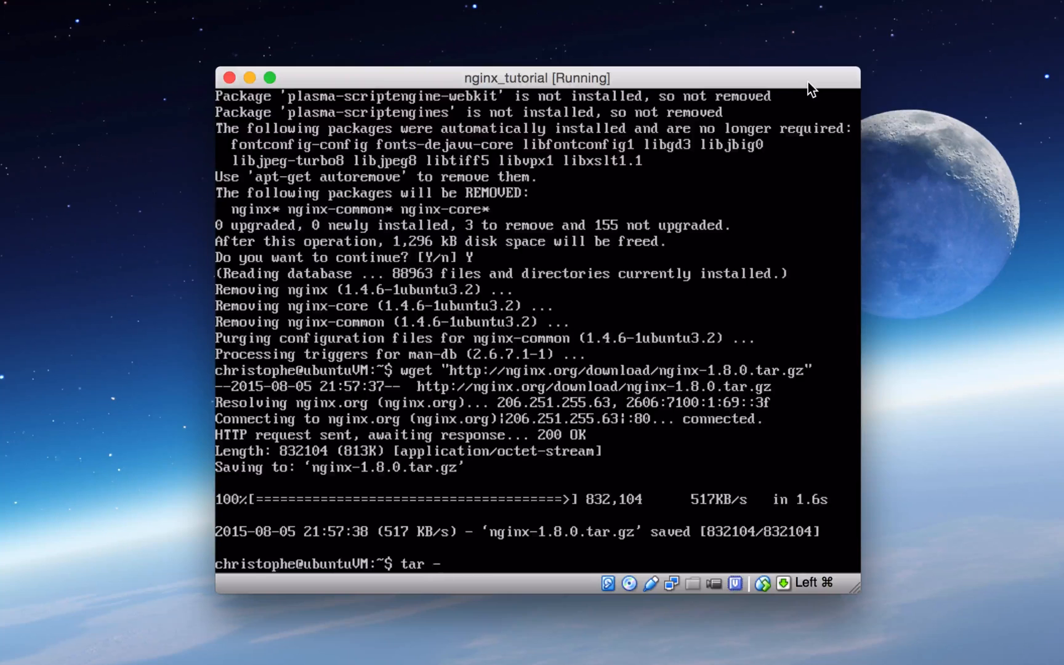
pyautogui.write('zx')
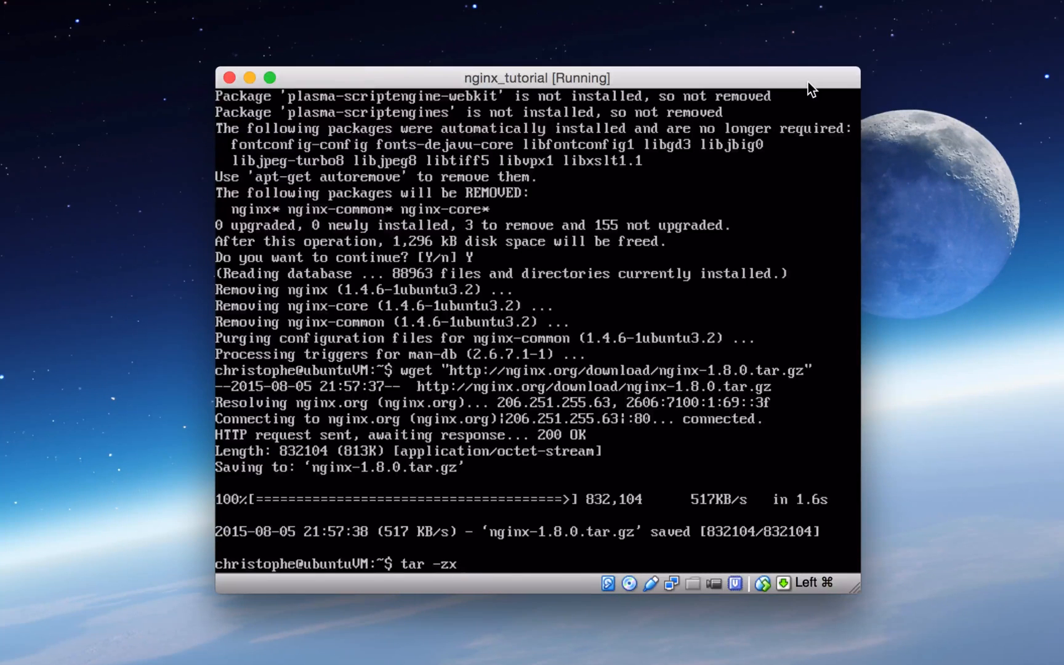
pyautogui.write('vg')
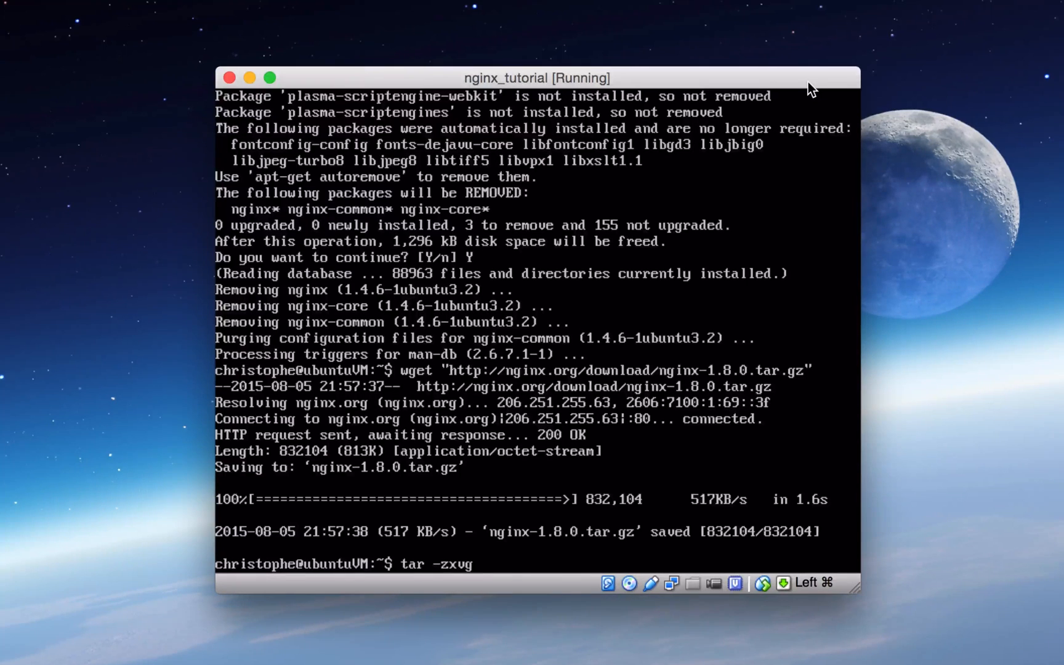
pyautogui.write('nginx-1.8.0.tar.gz')
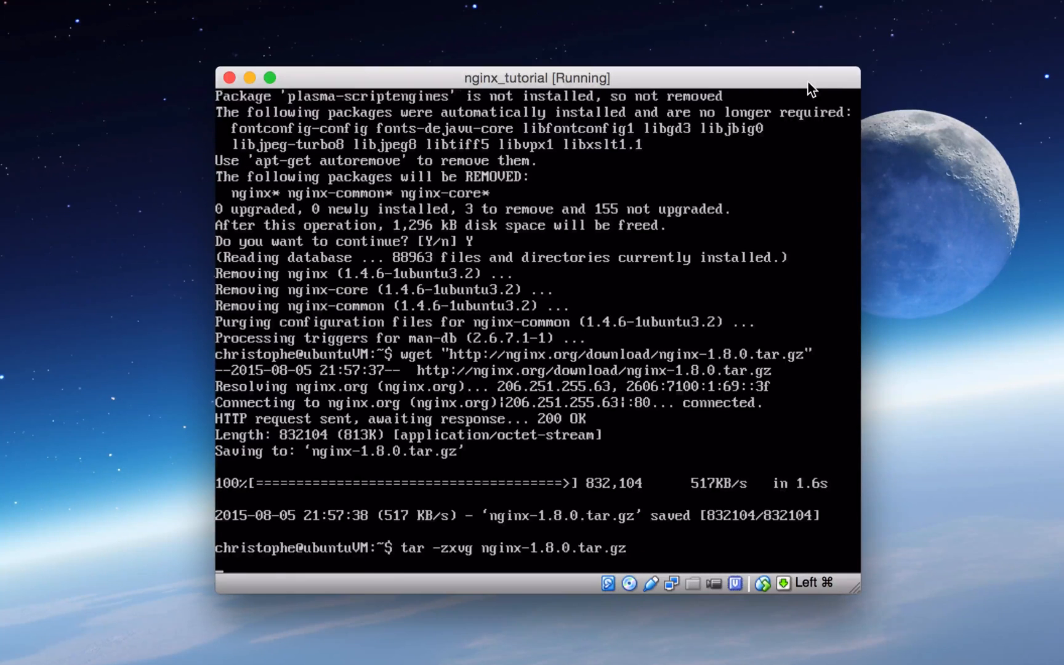
pyautogui.press('ctrl+c')
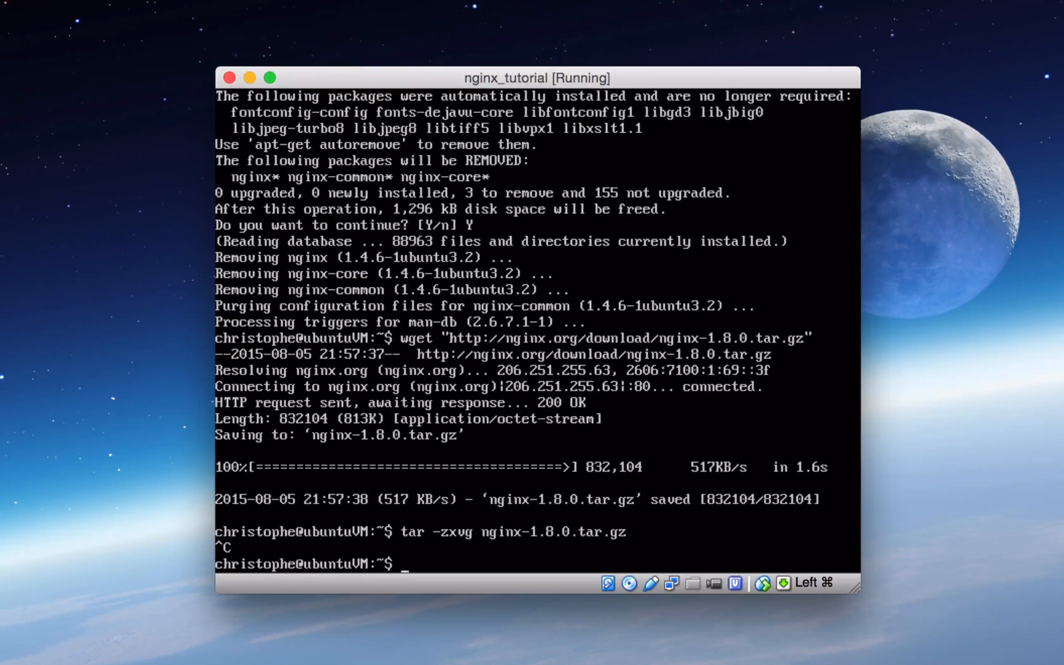
# Extract nginx-1.8.0.tar.gz with tar -zxvf and cd into the nginx-1.8.0 folder
pyautogui.write('tar -z')
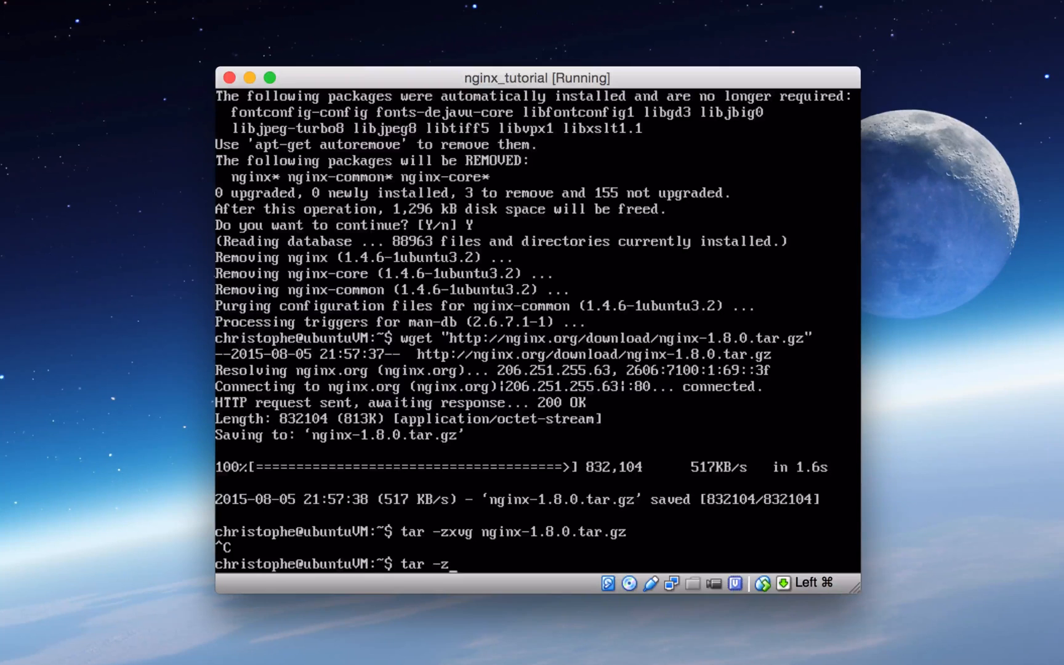
pyautogui.write('xvf')
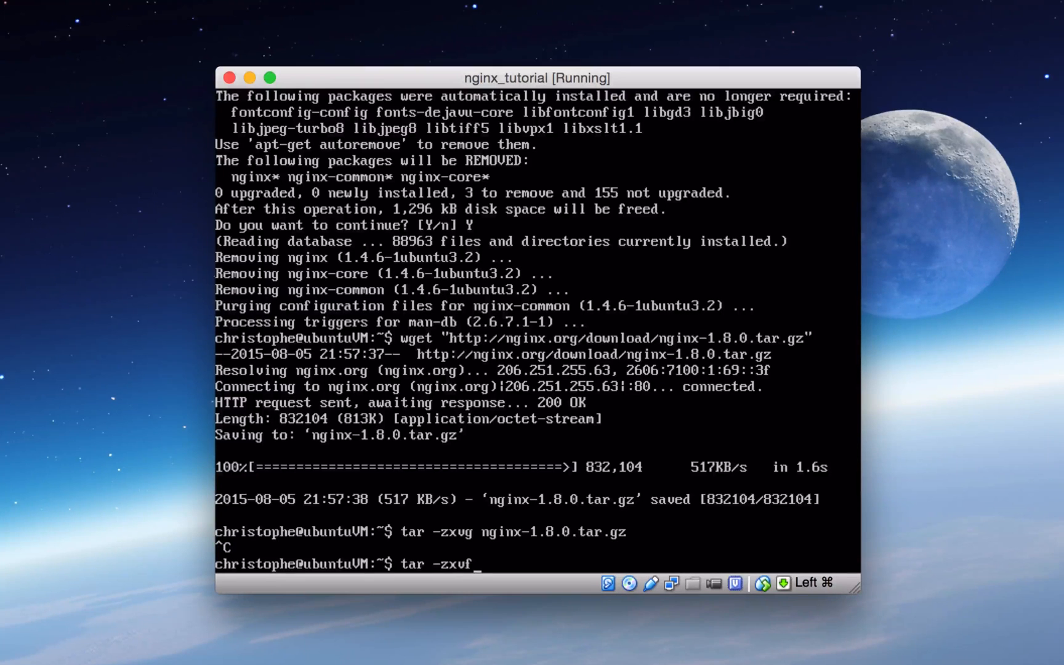
pyautogui.write('nginx-1.8.0.tar.gz')
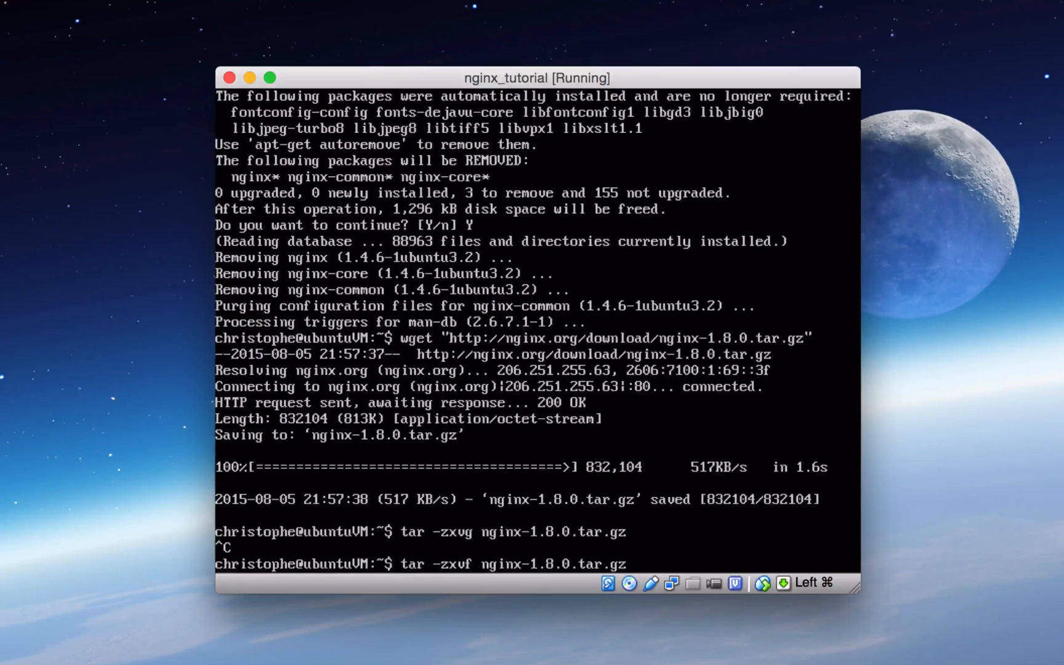
pyautogui.press('Return')
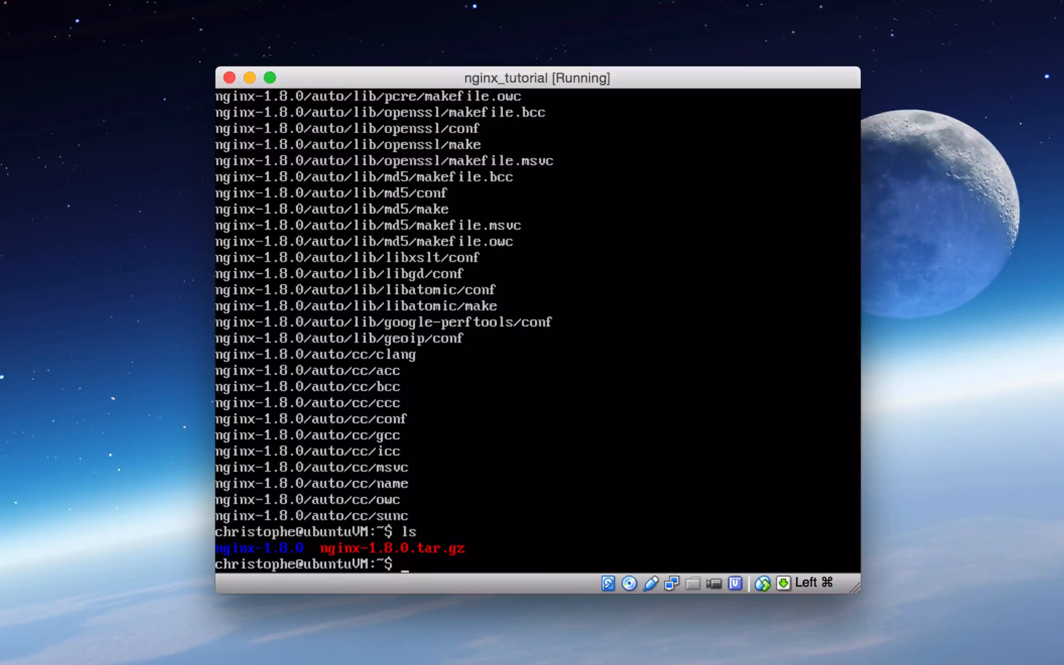
pyautogui.write('cd nginx-1.8.0/')
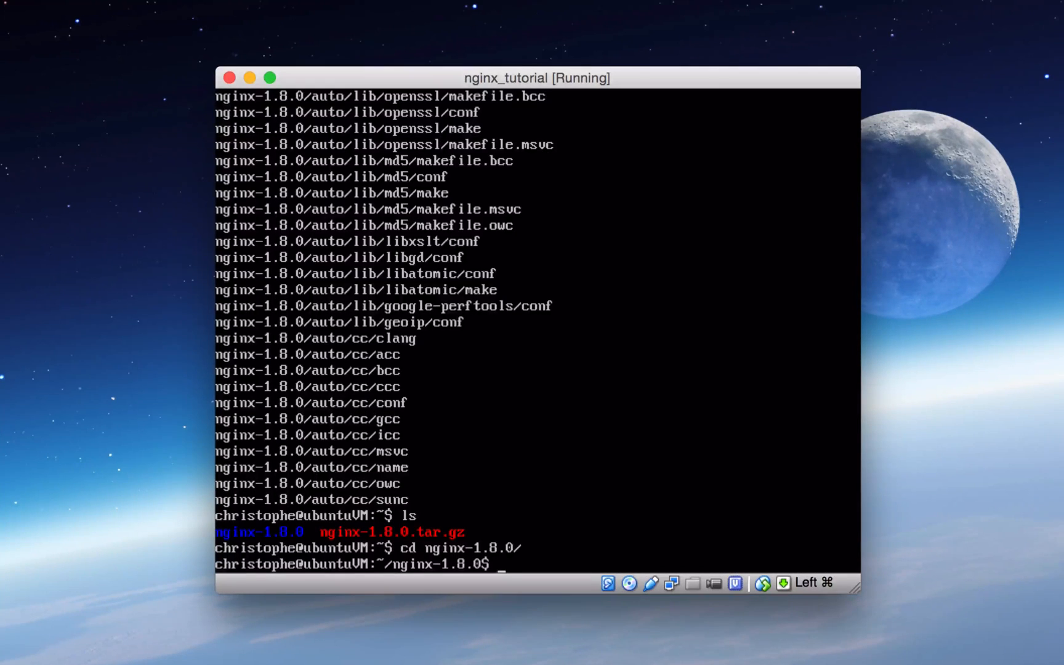
# Install build-essential with sudo apt-get install (already current)
pyautogui.write('sudo')
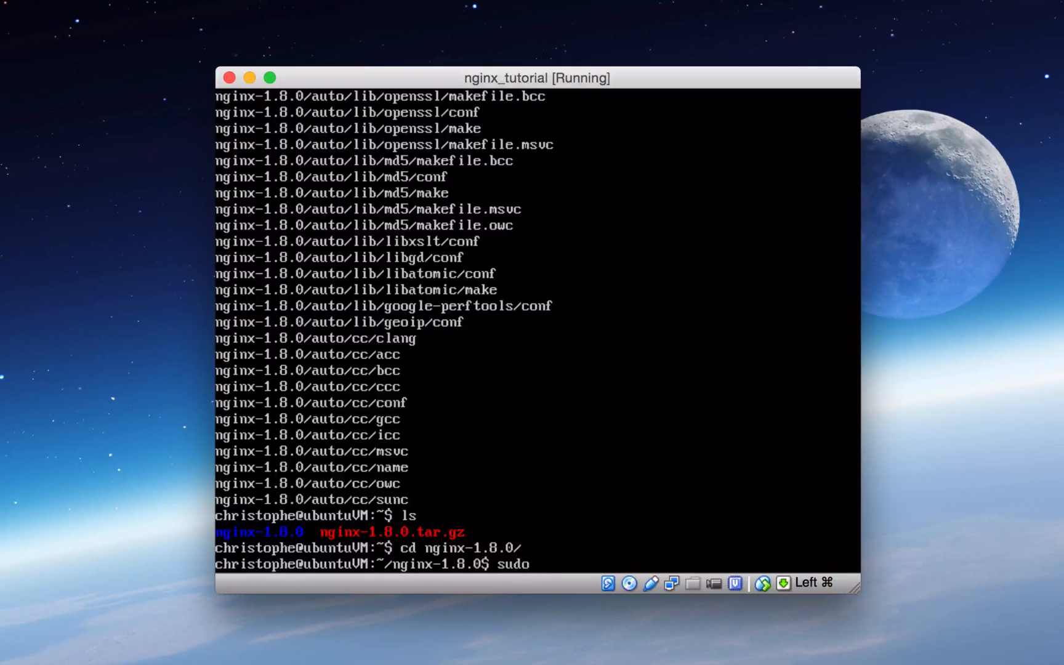
pyautogui.write('apt-get install build-e')
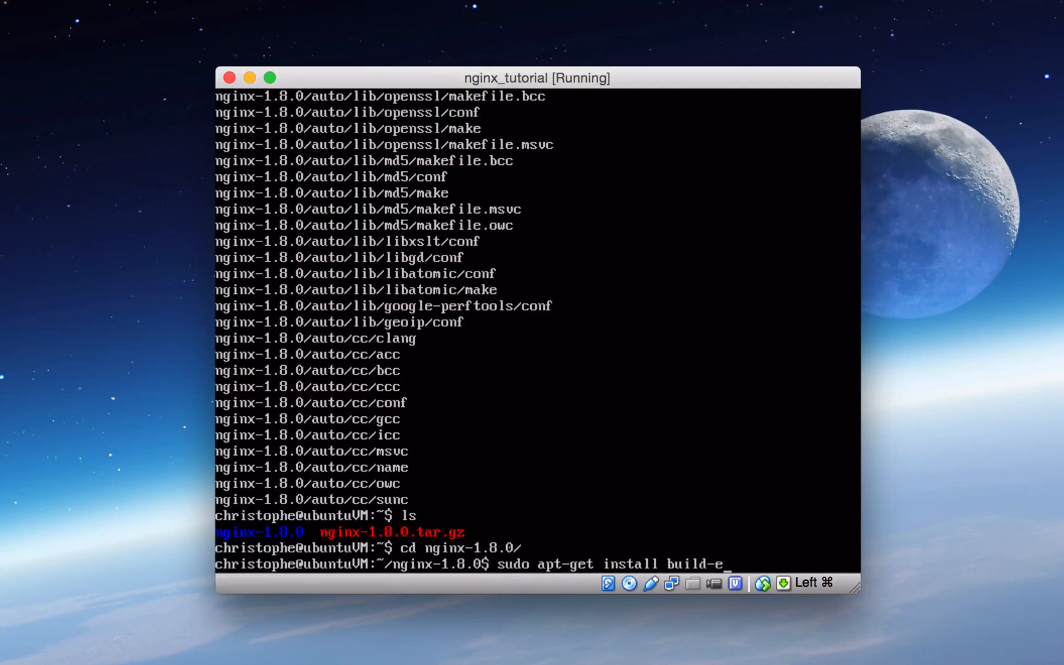
pyautogui.write('ssential')
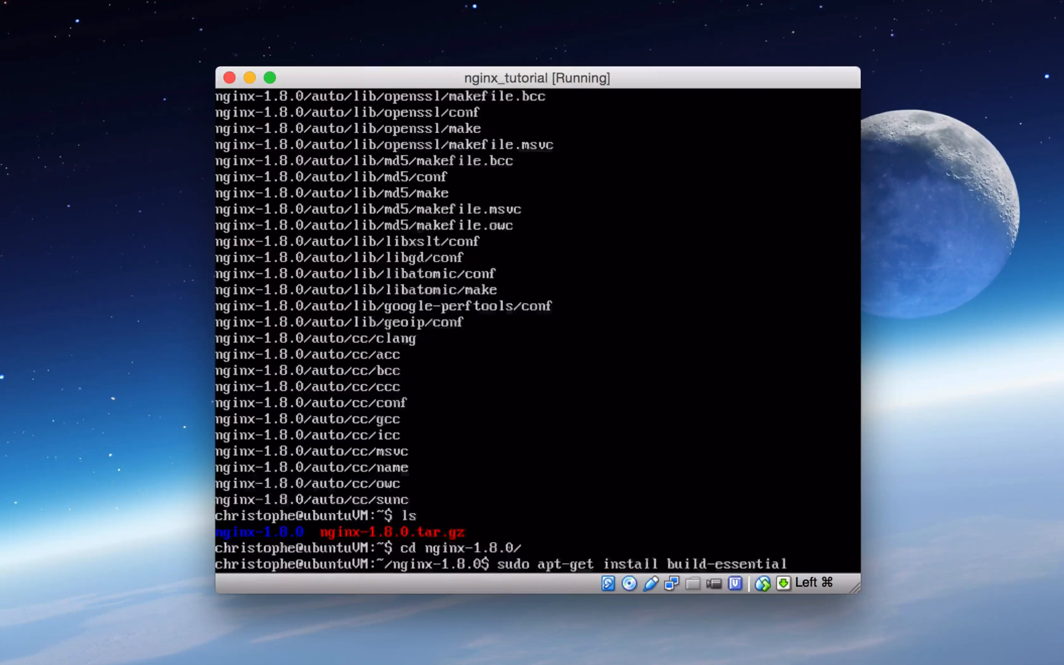
pyautogui.press('Return')
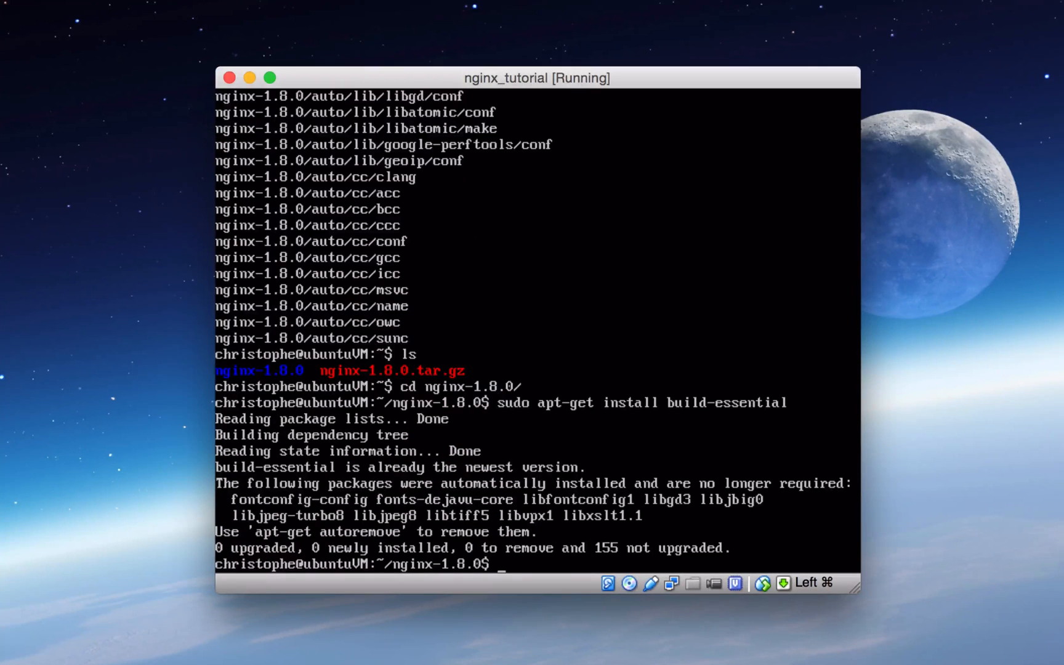
# Install libpcre3-dev, zlib1g-dev and libssl-dev answering y, then begin the ./configure command
pyautogui.write('sudo apt-get install l')
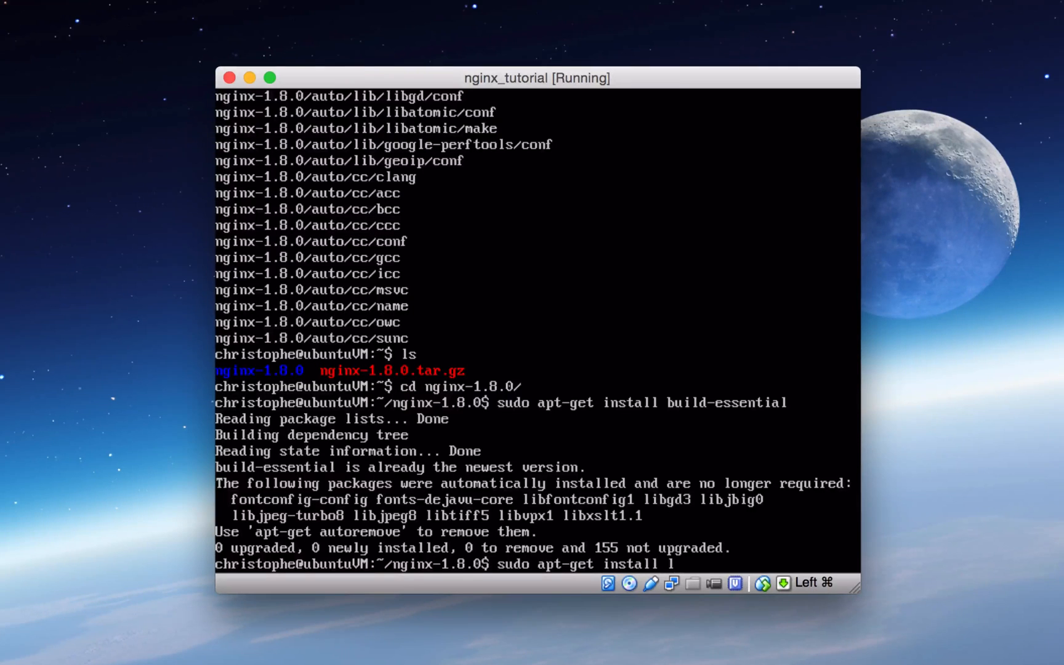
pyautogui.write('ib')
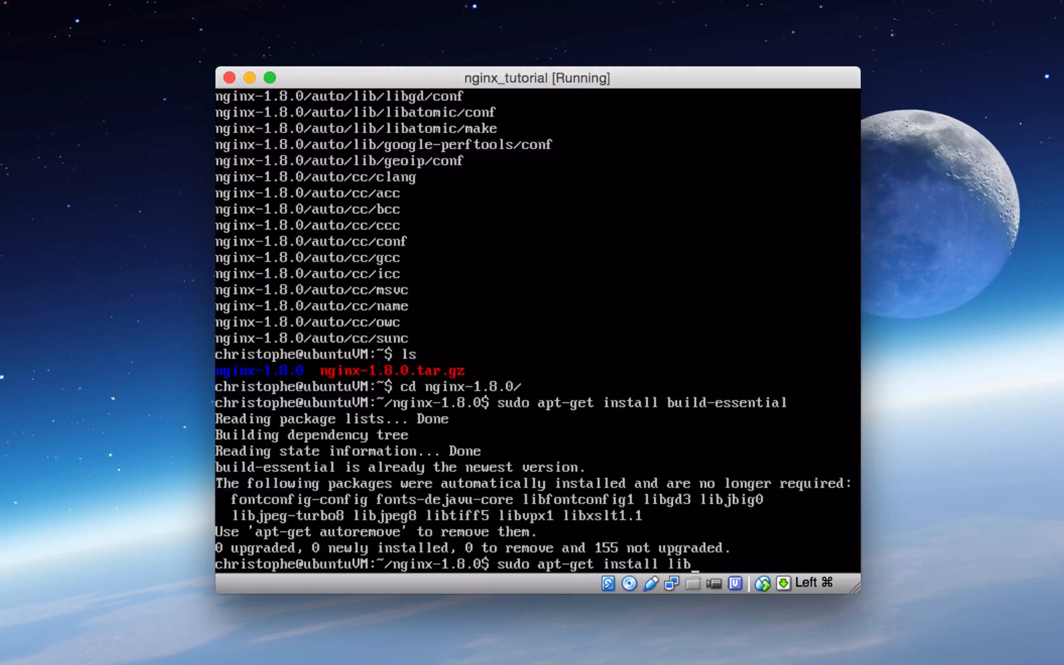
pyautogui.write('pcre3')
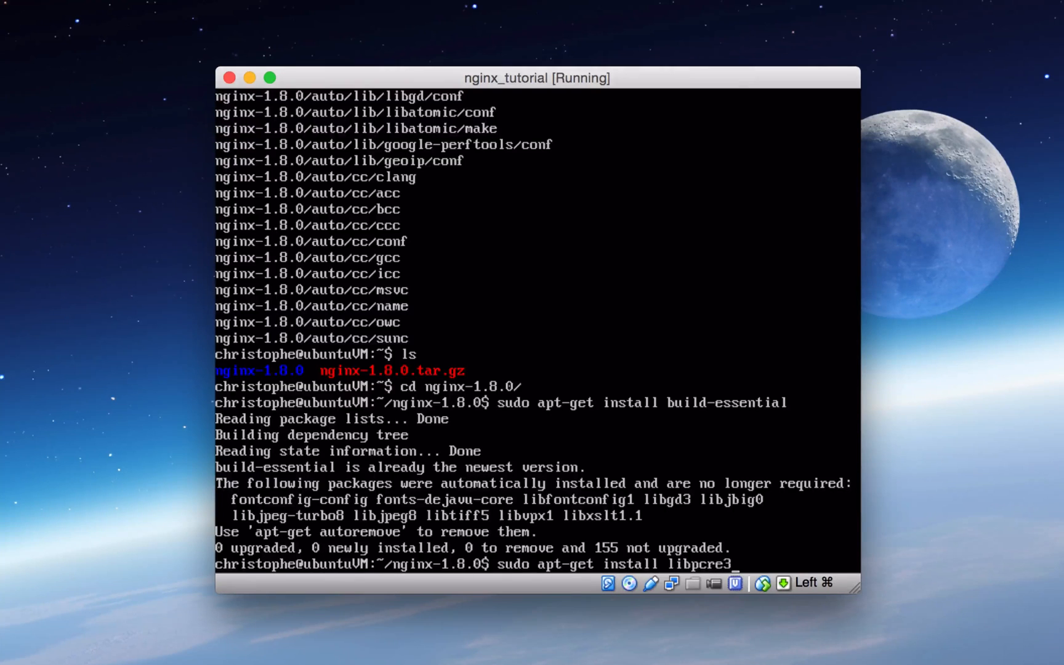
pyautogui.write('-dev z')
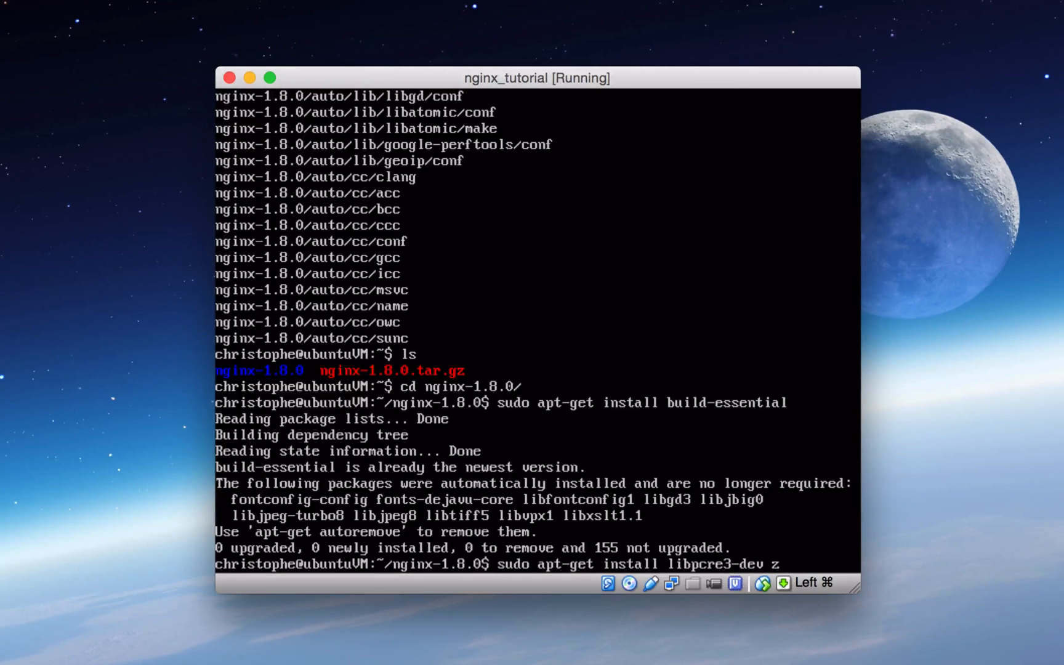
pyautogui.write('lib1g-dev')
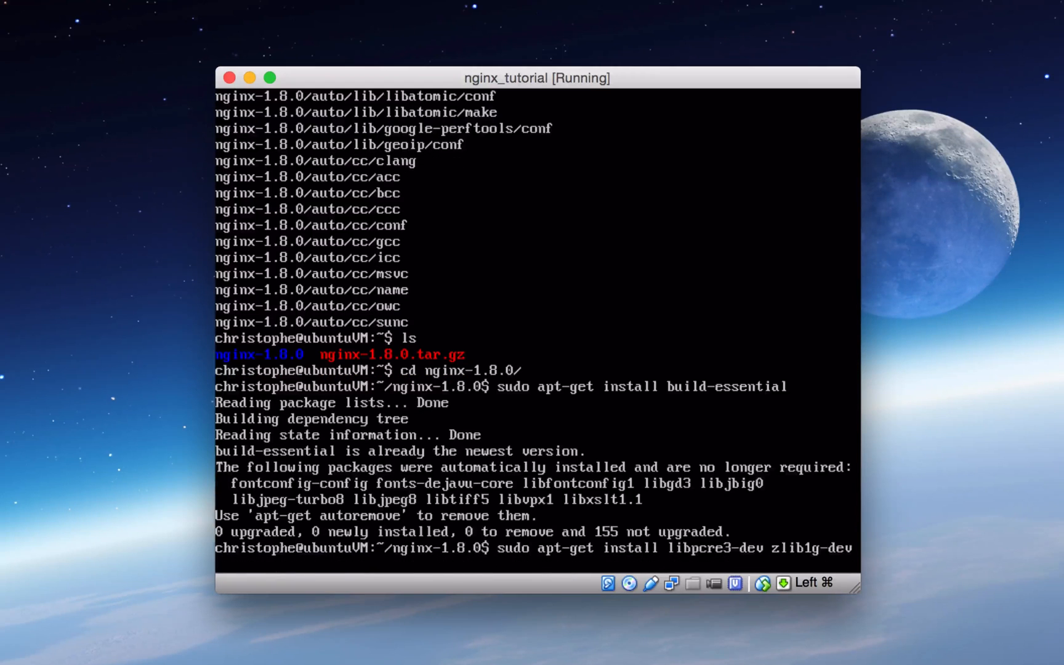
pyautogui.write('libssl-dev')
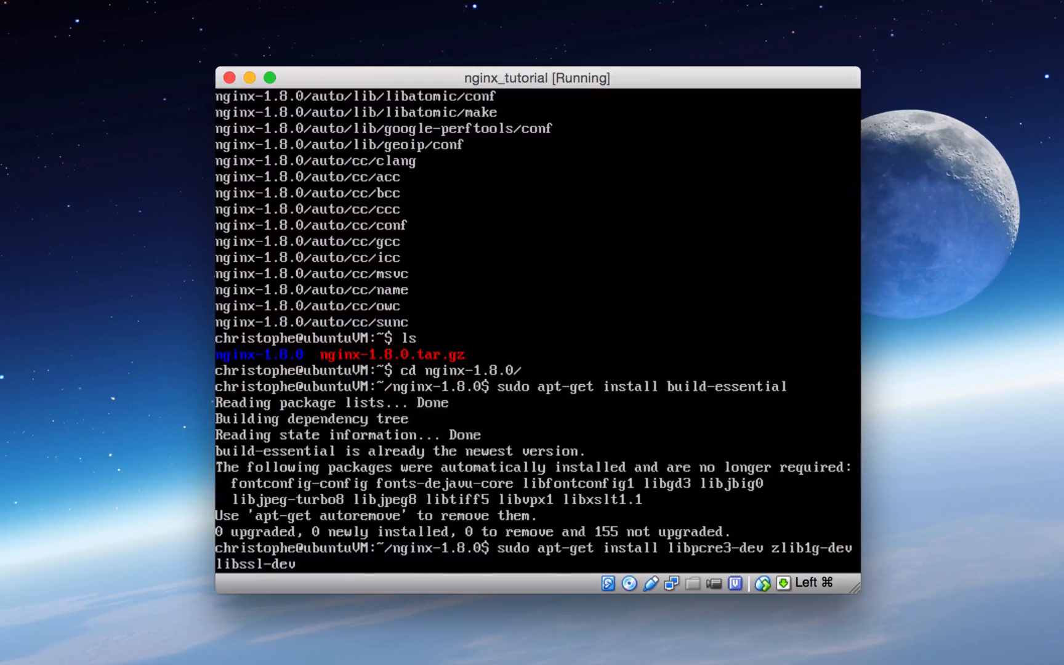
pyautogui.press('Return')
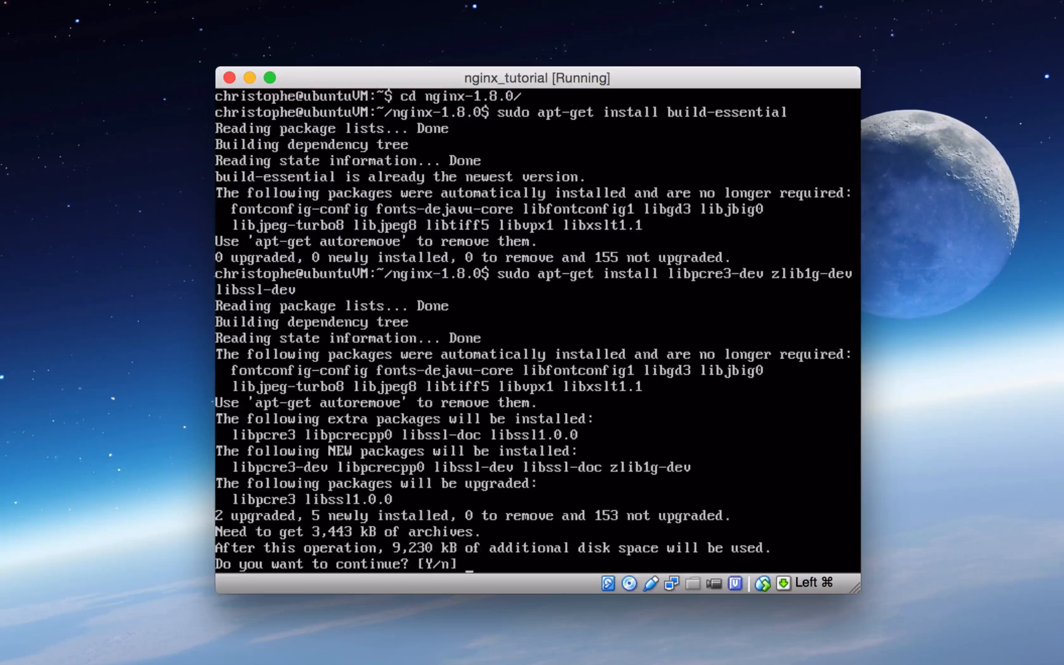
pyautogui.write('y')
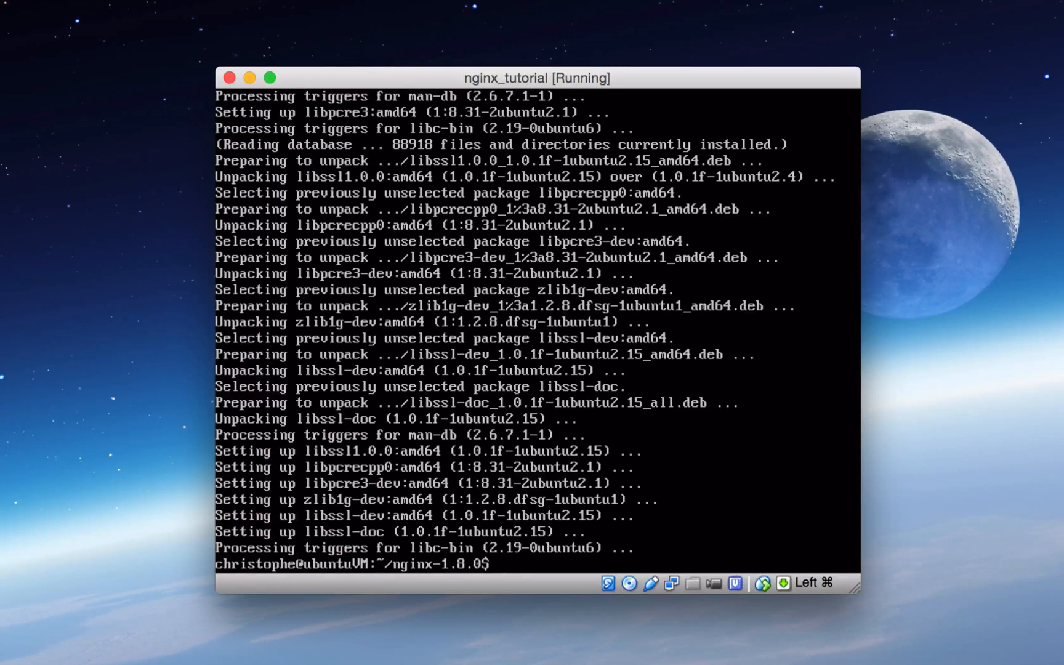
pyautogui.write('./configure')
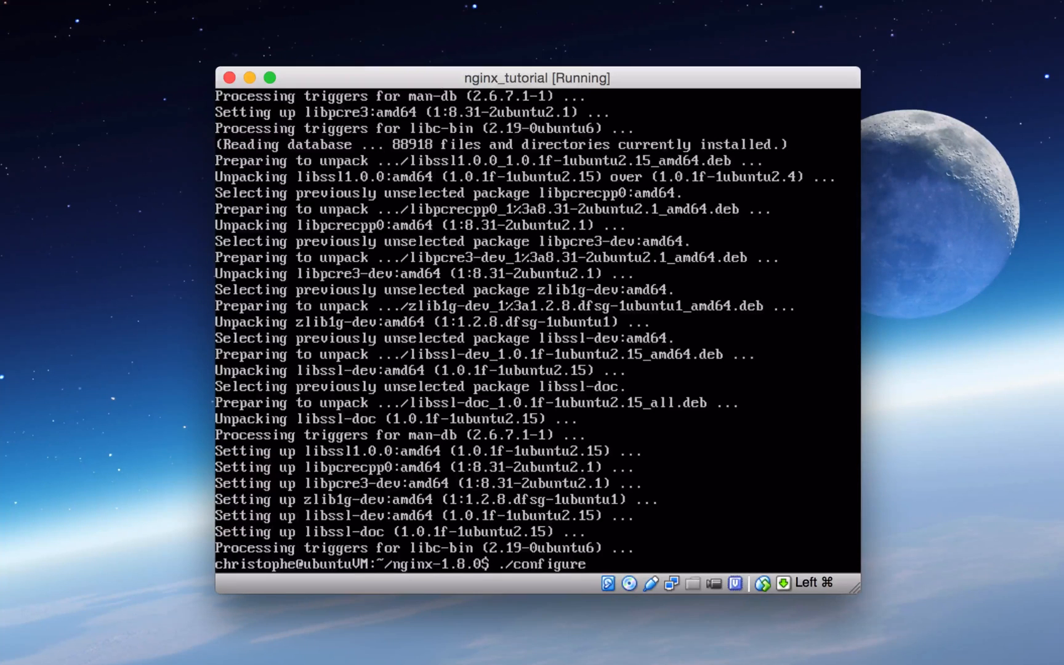
# Configure with --with-http_ssl_module, --with-http_realip_module and --with-http_stub_status_module across backslash-split lines
pyautogui.write('--with-htt')
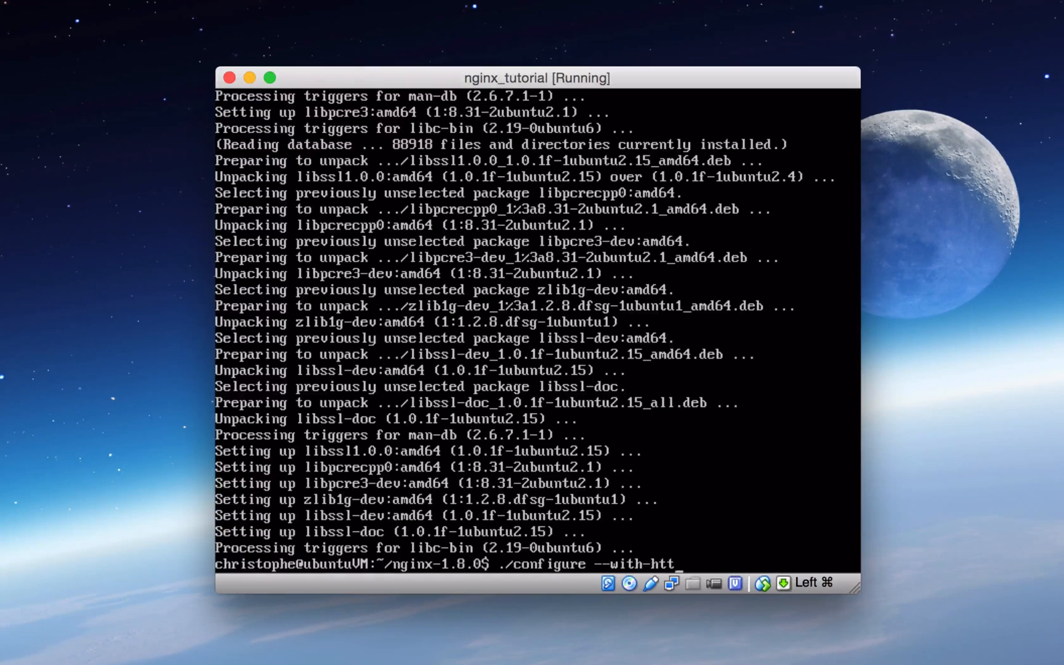
pyautogui.write('p_ssl_')
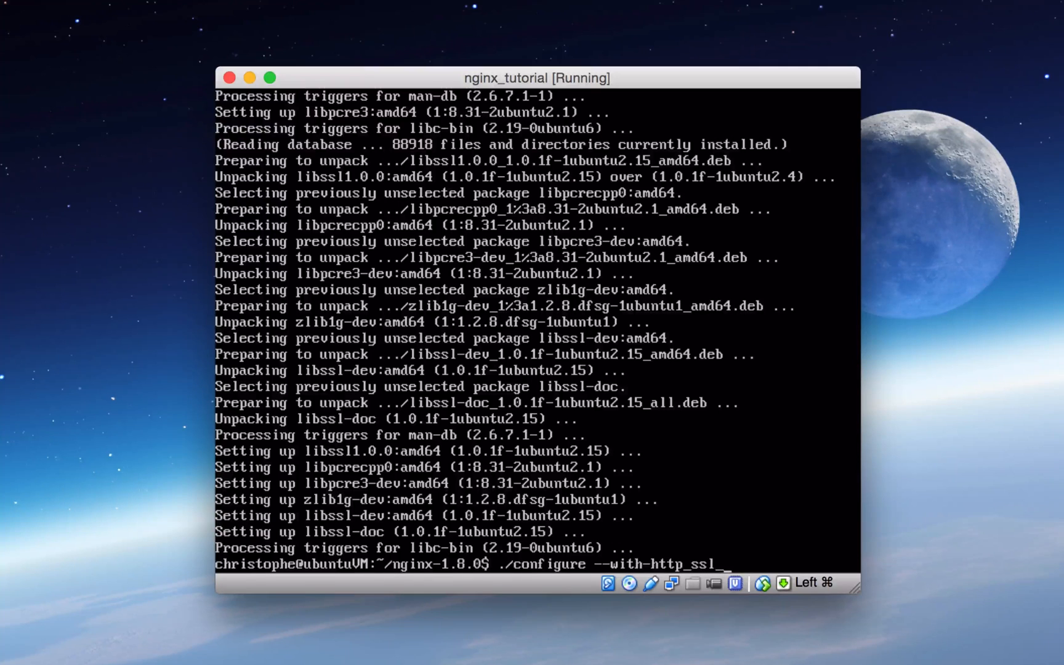
pyautogui.write('module \\')
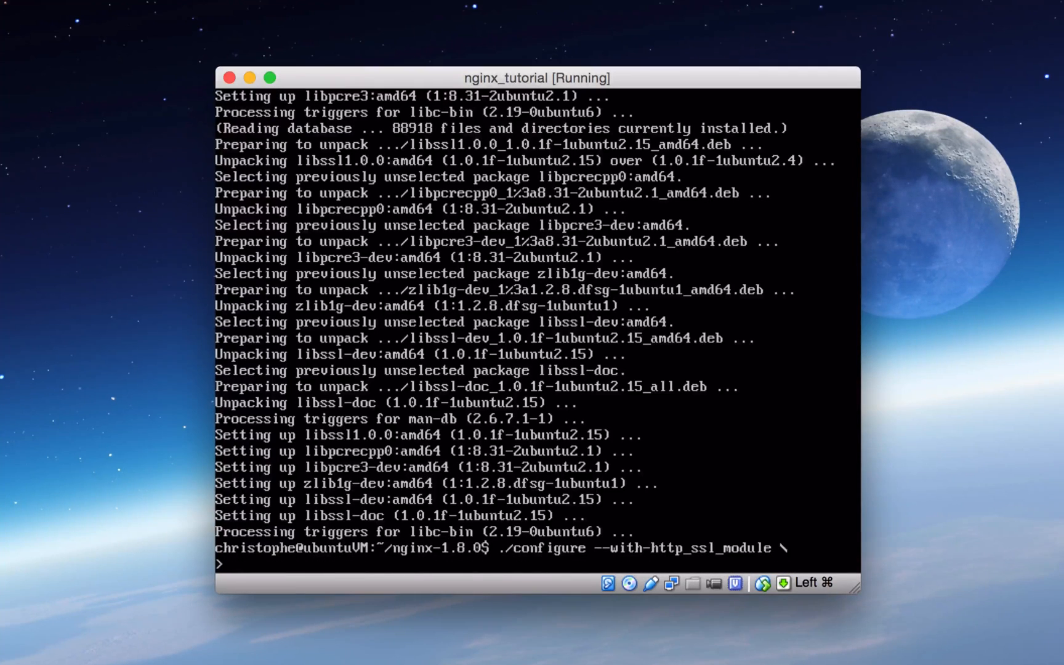
pyautogui.write('--with-ht')
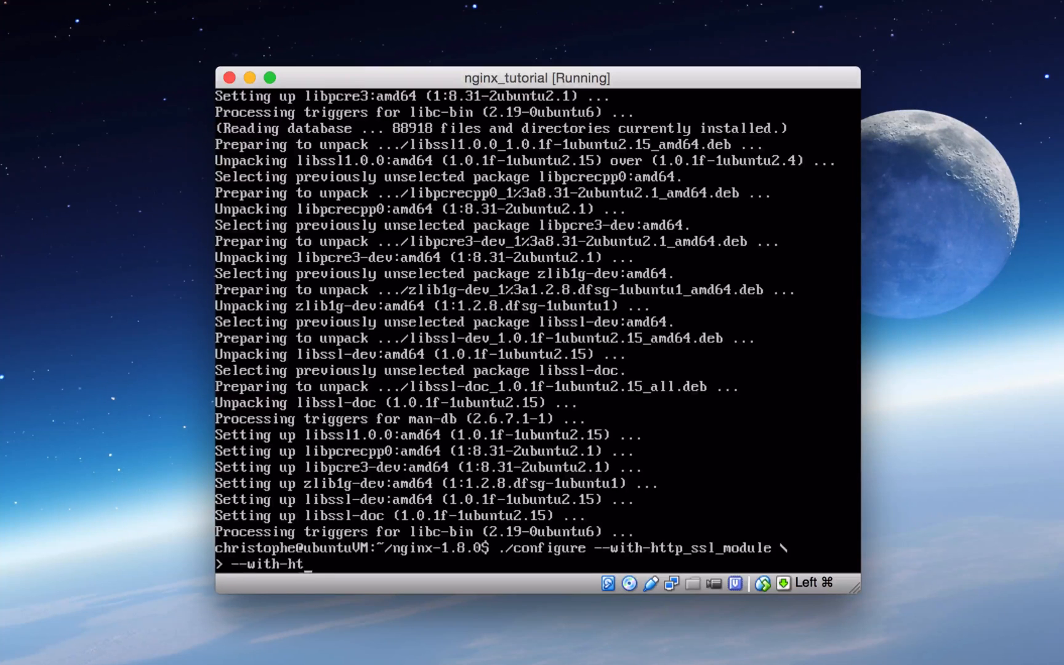
pyautogui.write('tp_reali')
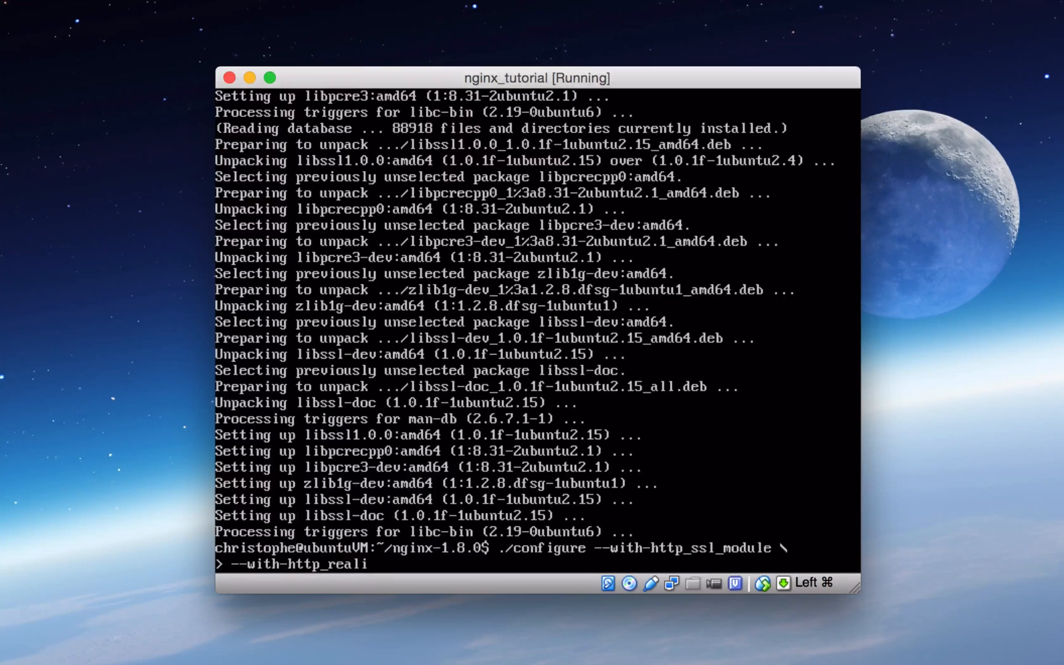
pyautogui.write('p_module \\')
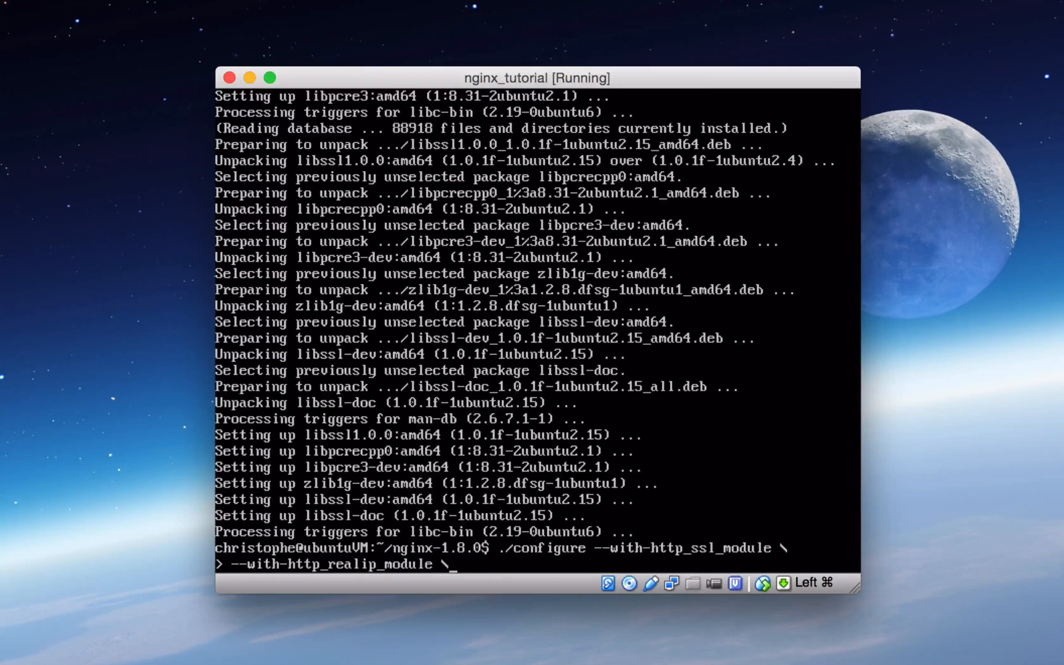
pyautogui.press('Return')
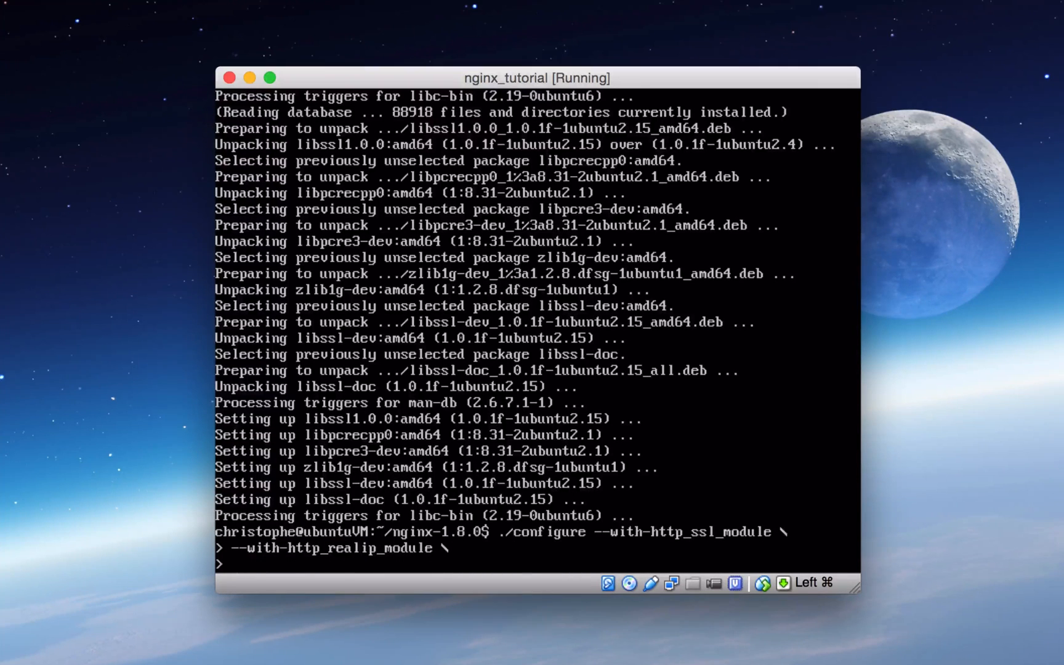
pyautogui.write('--with-http_stub_stat')
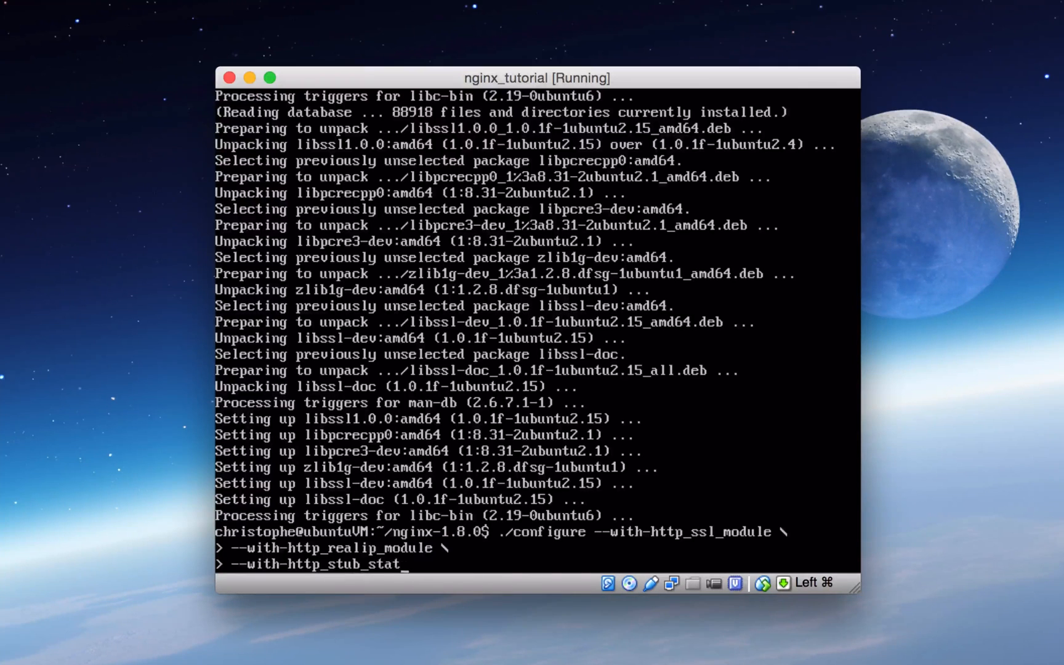
pyautogui.write('us_module')
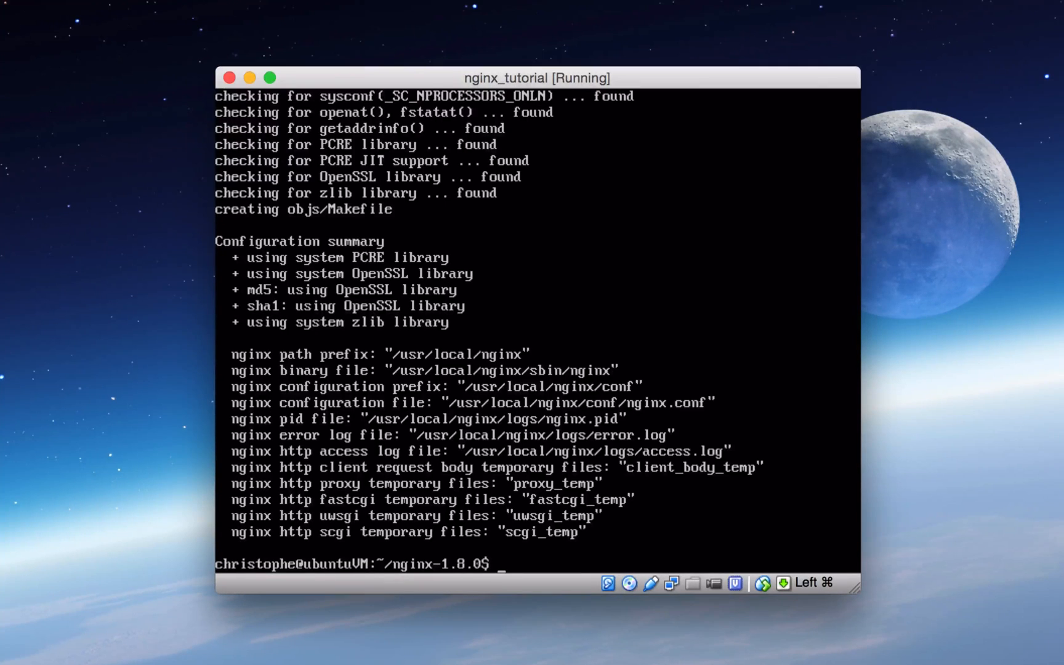
# Compile with make and install into /usr/local/nginx with sudo make install
pyautogui.write('make')
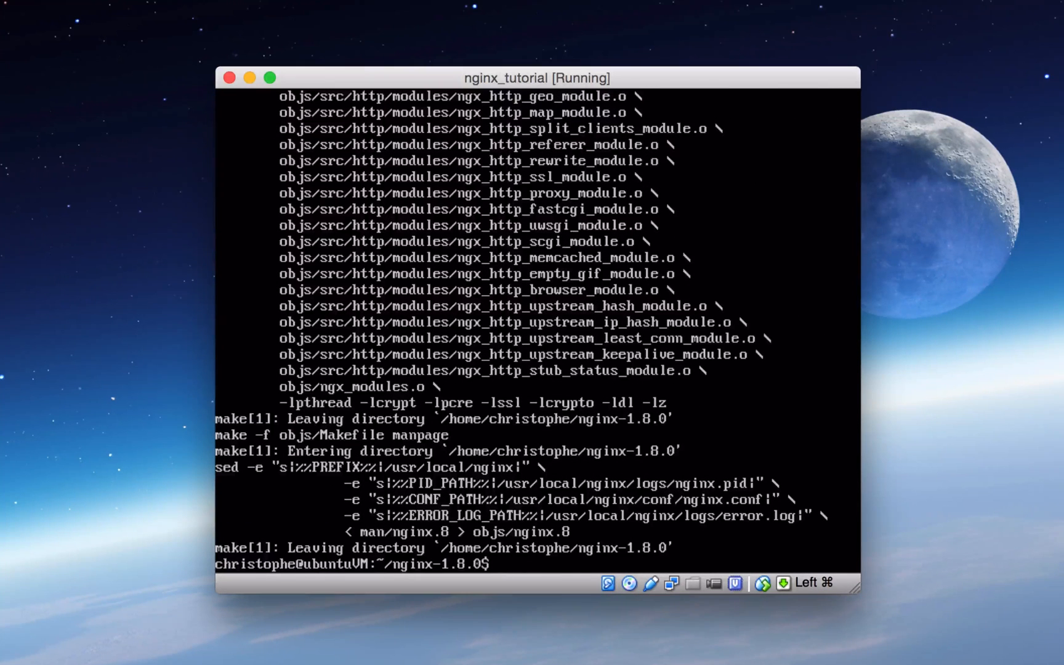
pyautogui.write('sudo make install')
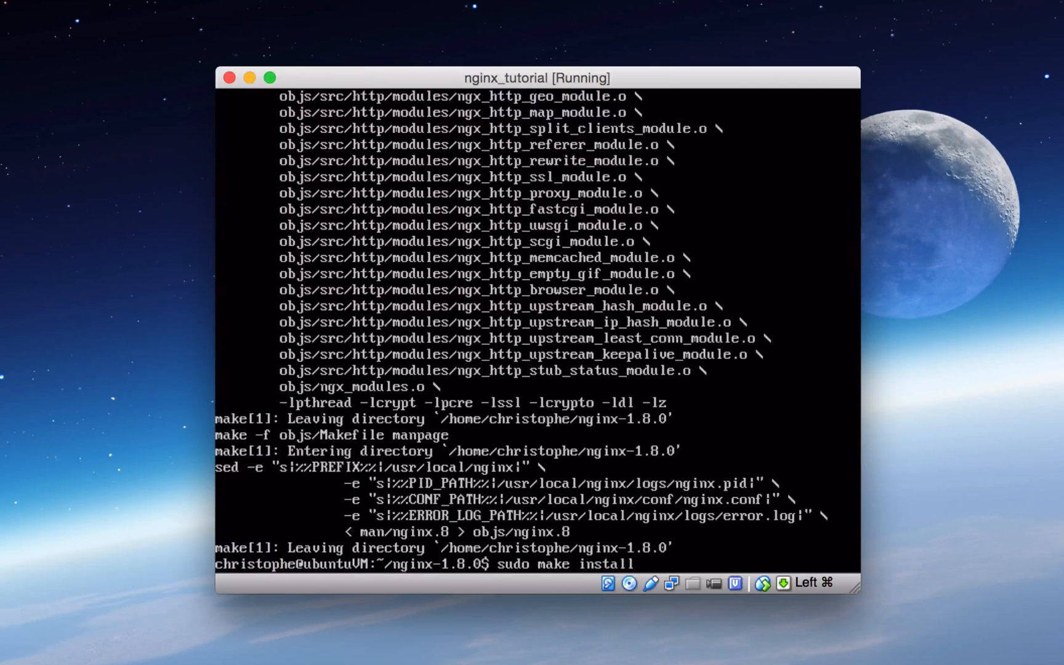
pyautogui.press('Return')
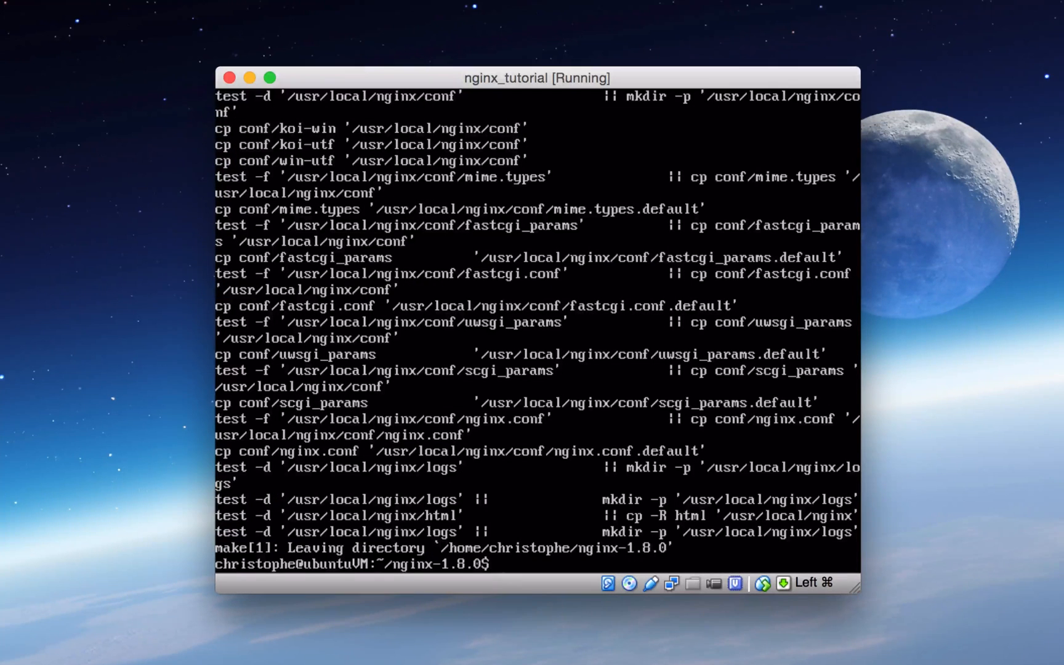
# Run /usr/local/nginx/sbin/nginx -V to show version 1.8.0 and its configure arguments
pyautogui.write('/usr/local/n')
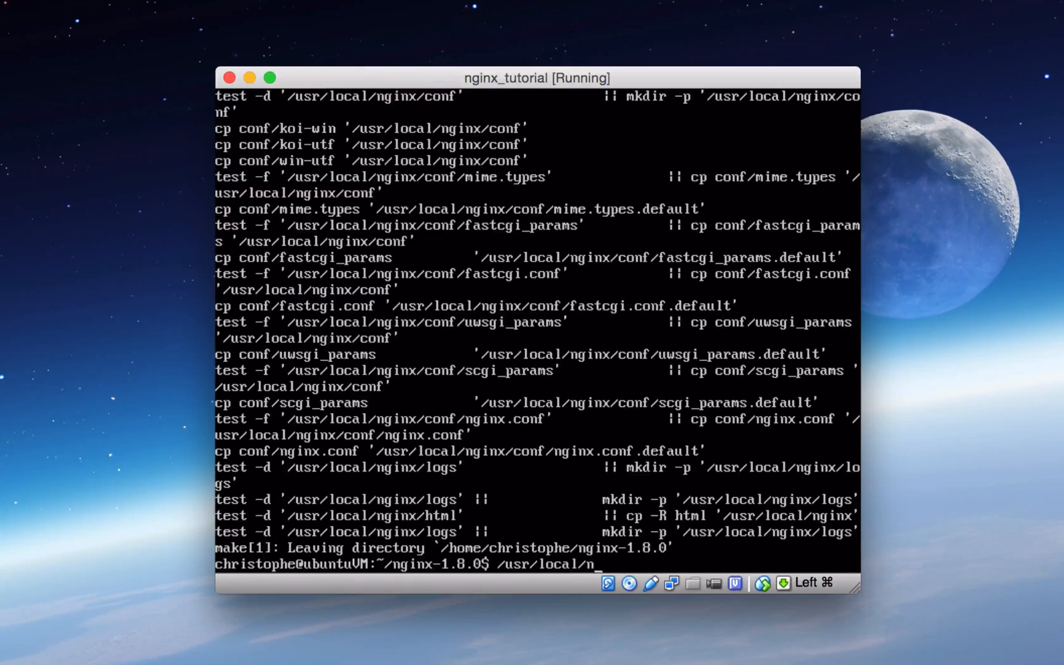
pyautogui.write('ginx/sbin')
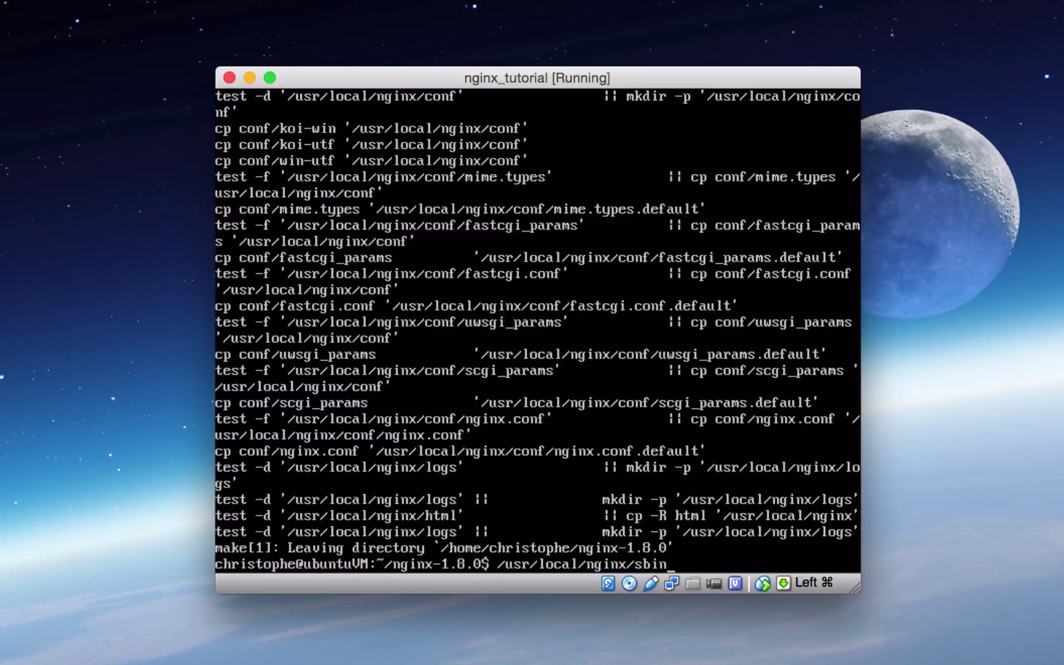
pyautogui.press('Return')
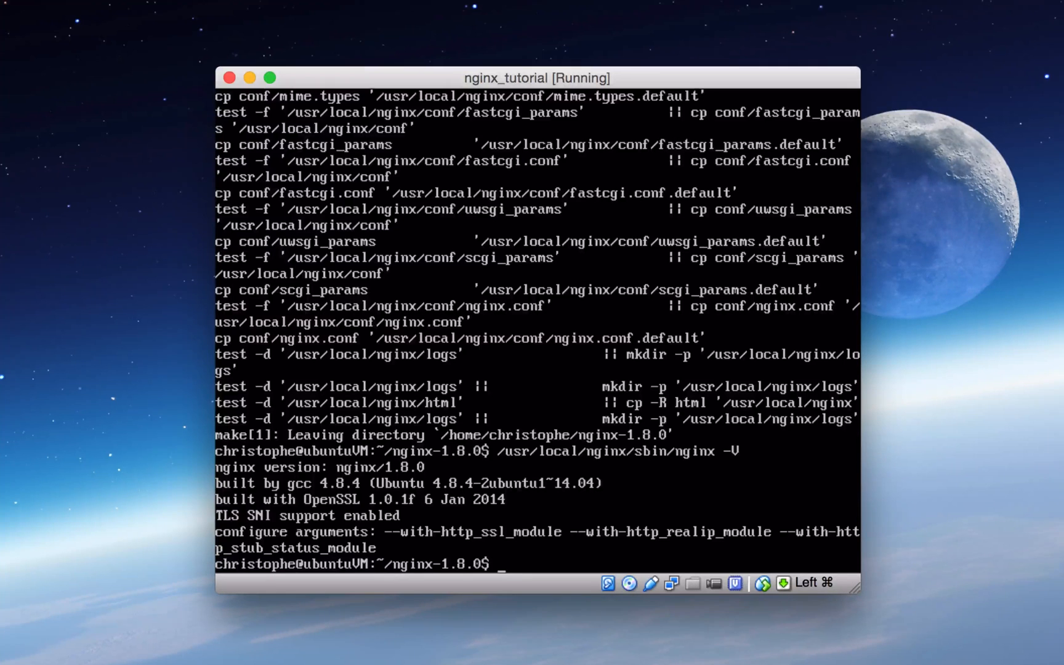
# Download 660-init-deb.sh from linode.com/docs/assets with wget, saving it as init-deb.sh (1684 bytes)
pyautogui.write('wget -')
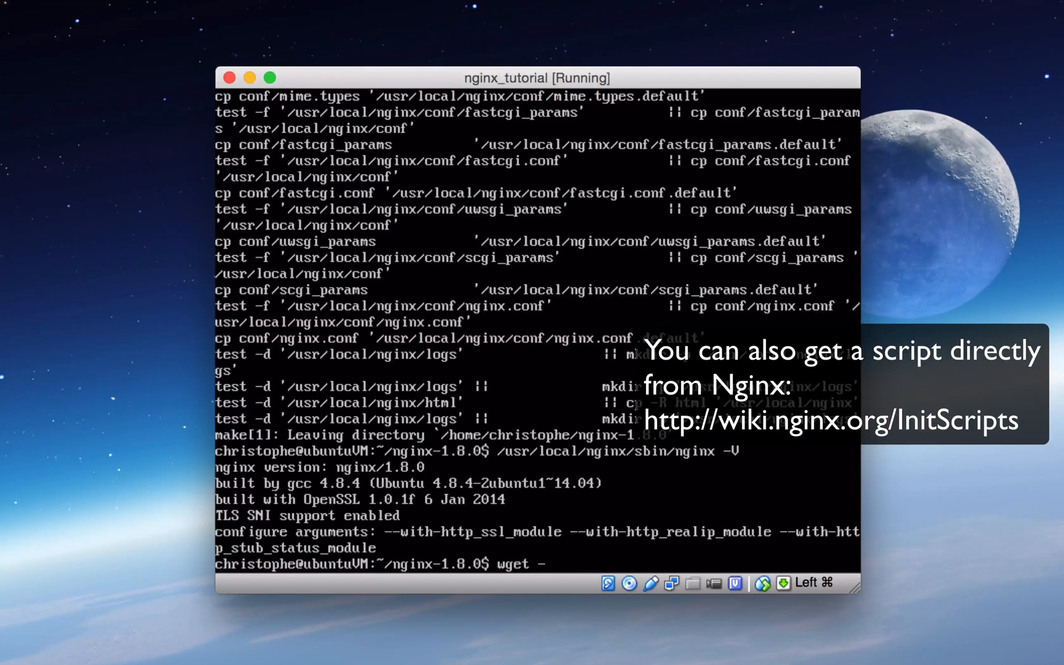
pyautogui.write('O init-de')
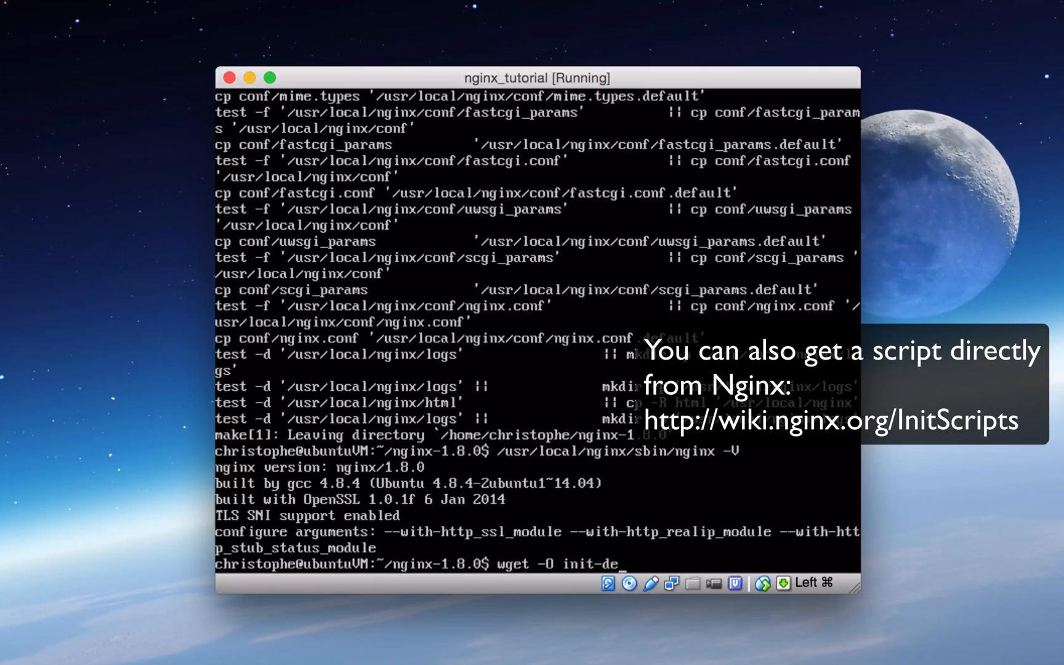
pyautogui.write('b.sh htt')
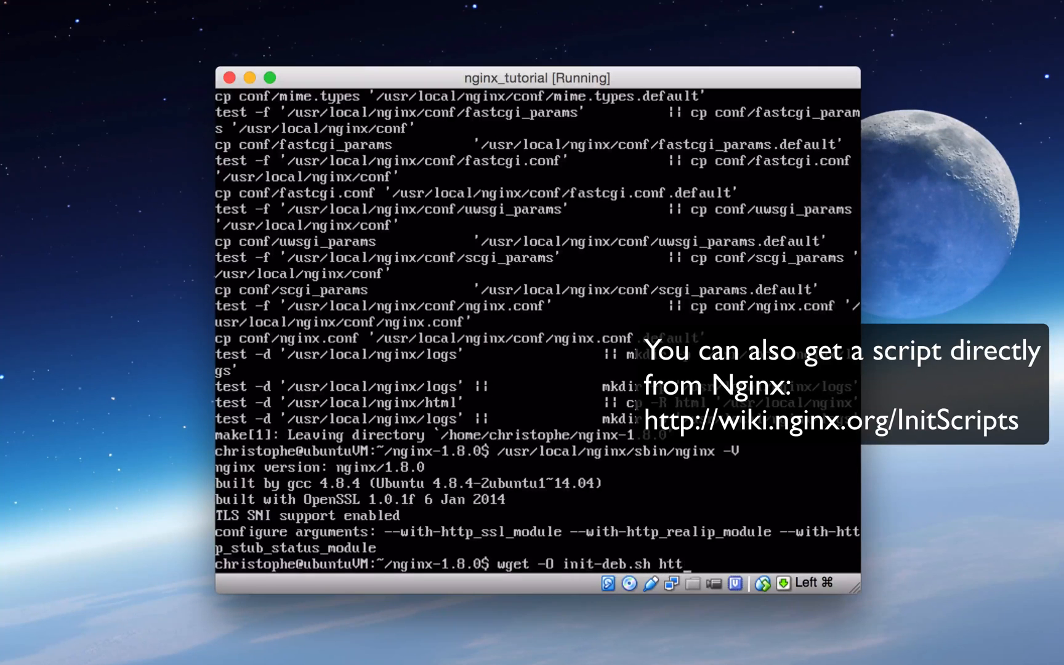
pyautogui.write('https://www.')
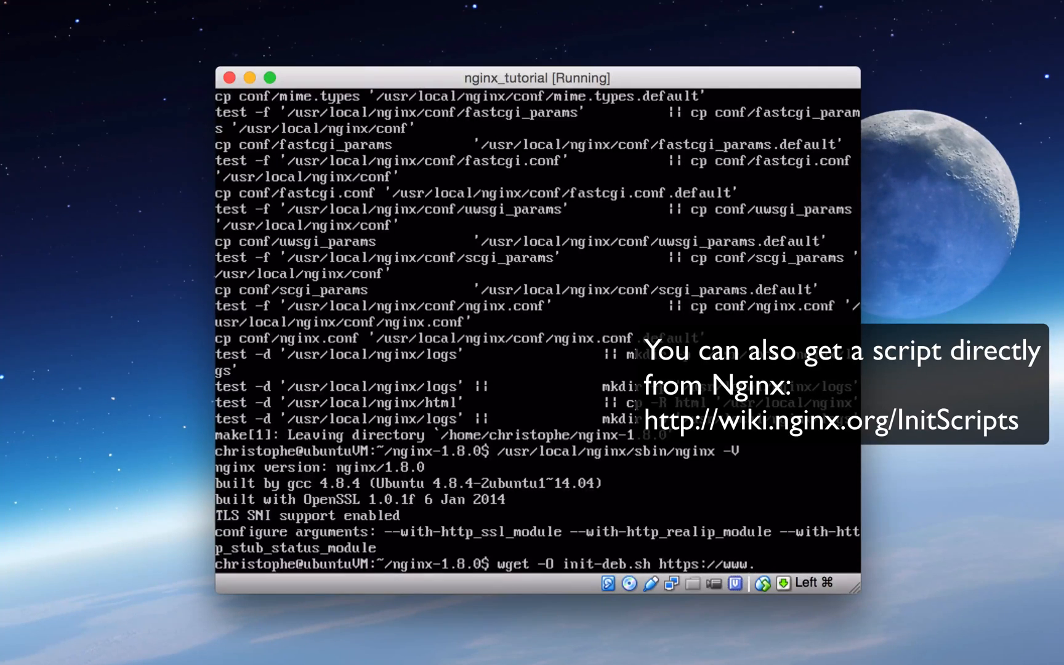
pyautogui.write('linode.come/docs/assets/')
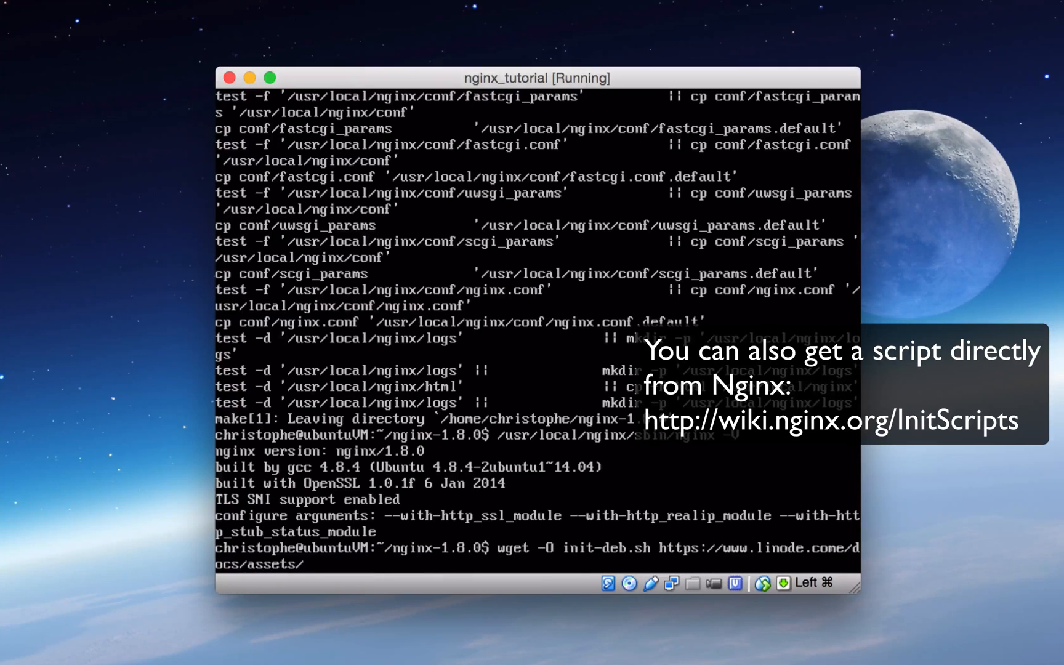
pyautogui.write('66')
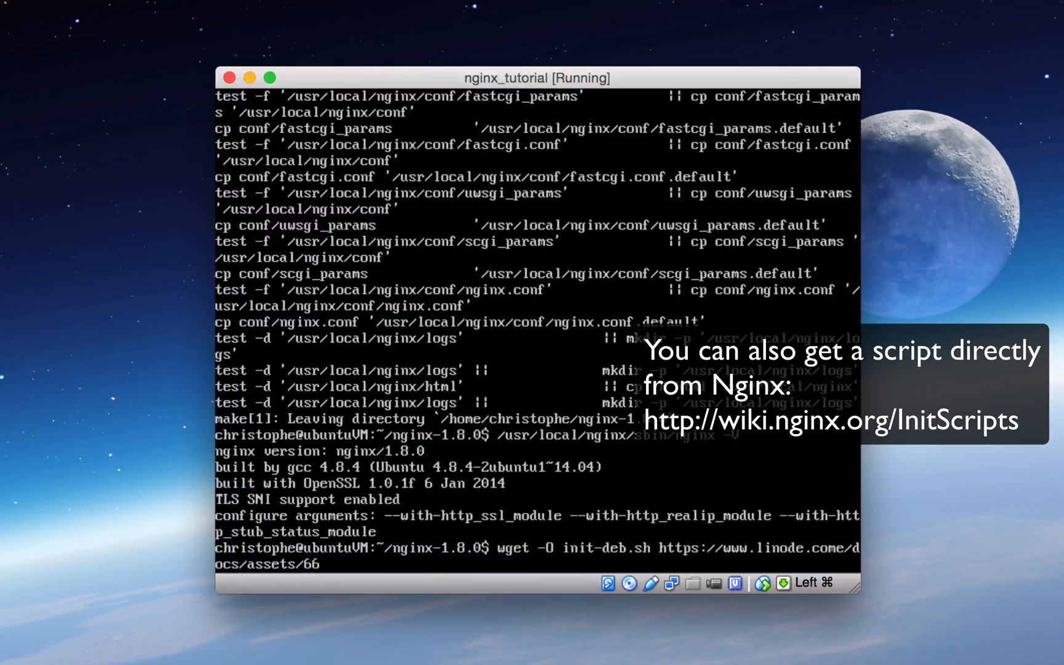
pyautogui.write('0-init-d')
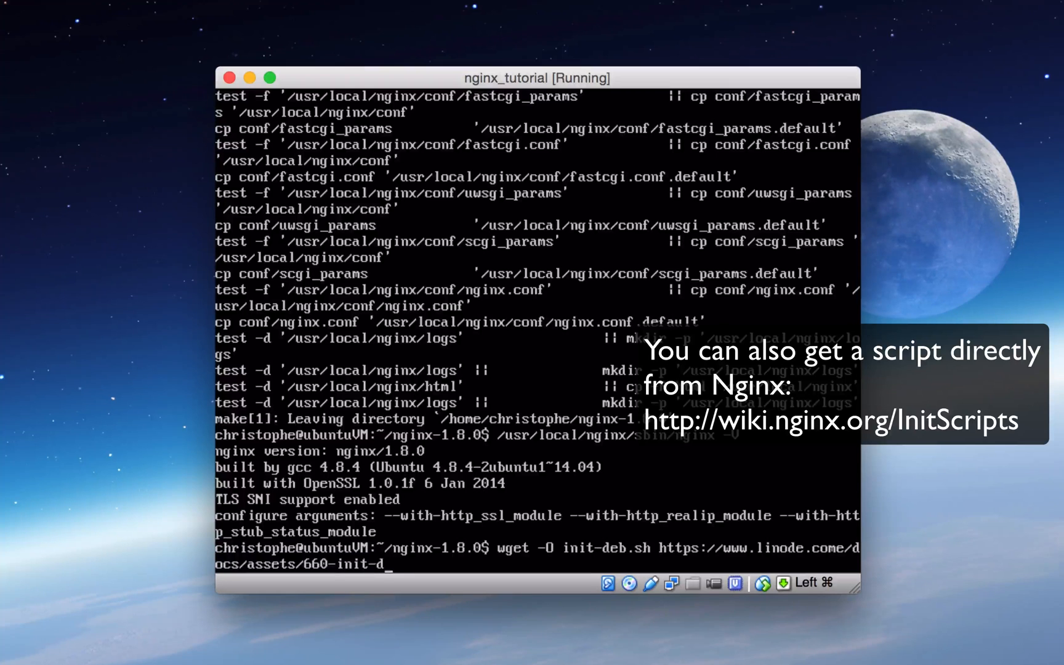
pyautogui.press('Return')
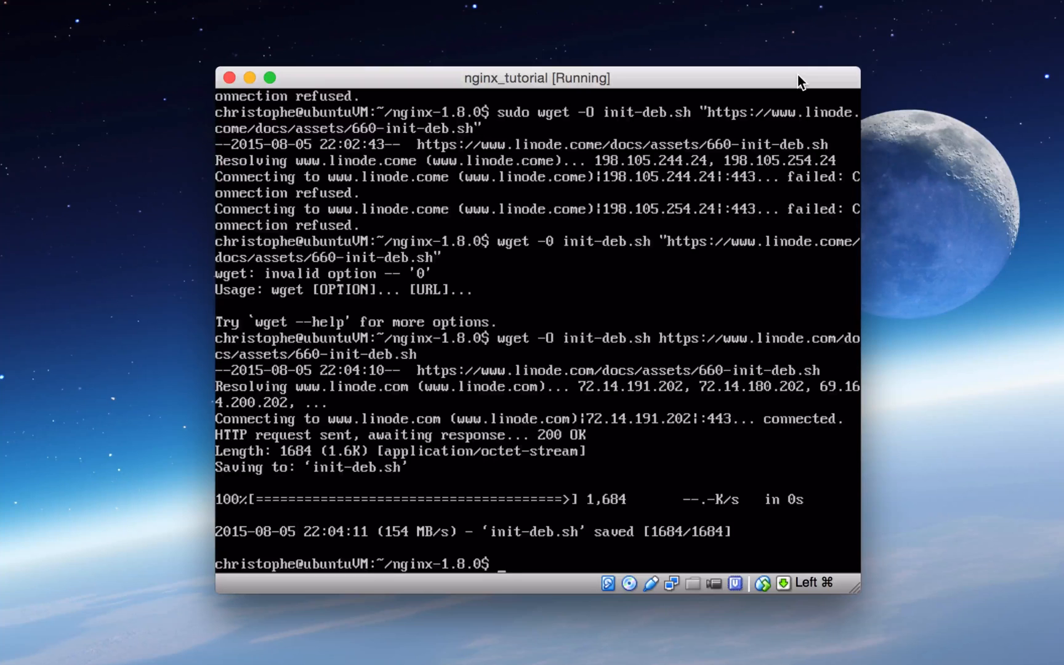
pyautogui.write('sudo mv')
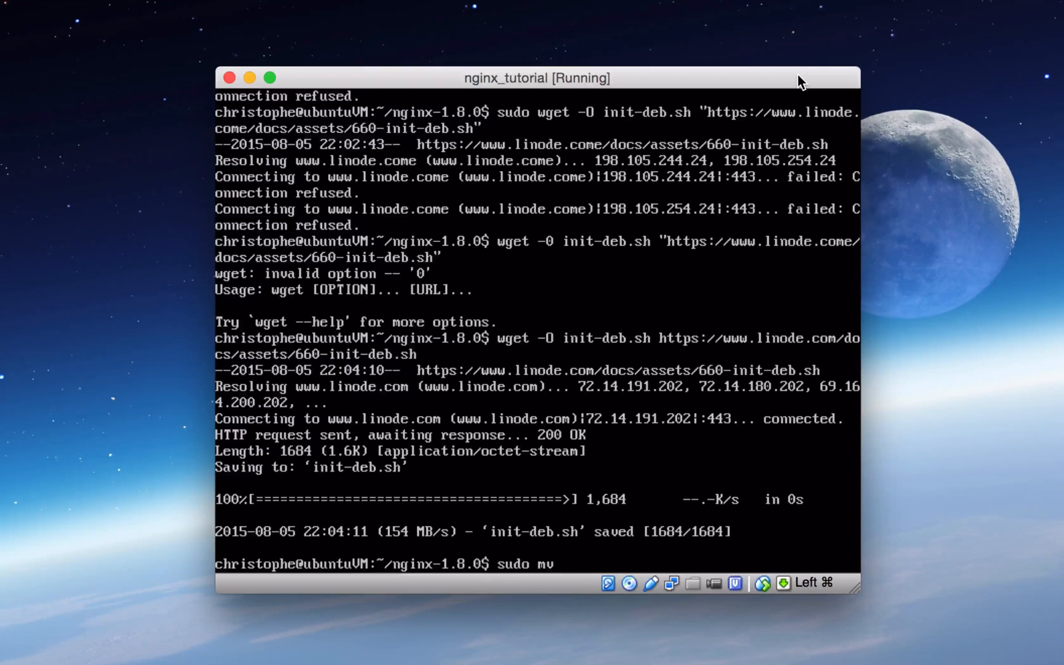
# Move init-deb.sh to /etc/init.d/nginx and make it executable with chmod +x
pyautogui.write('init-deb.sh')
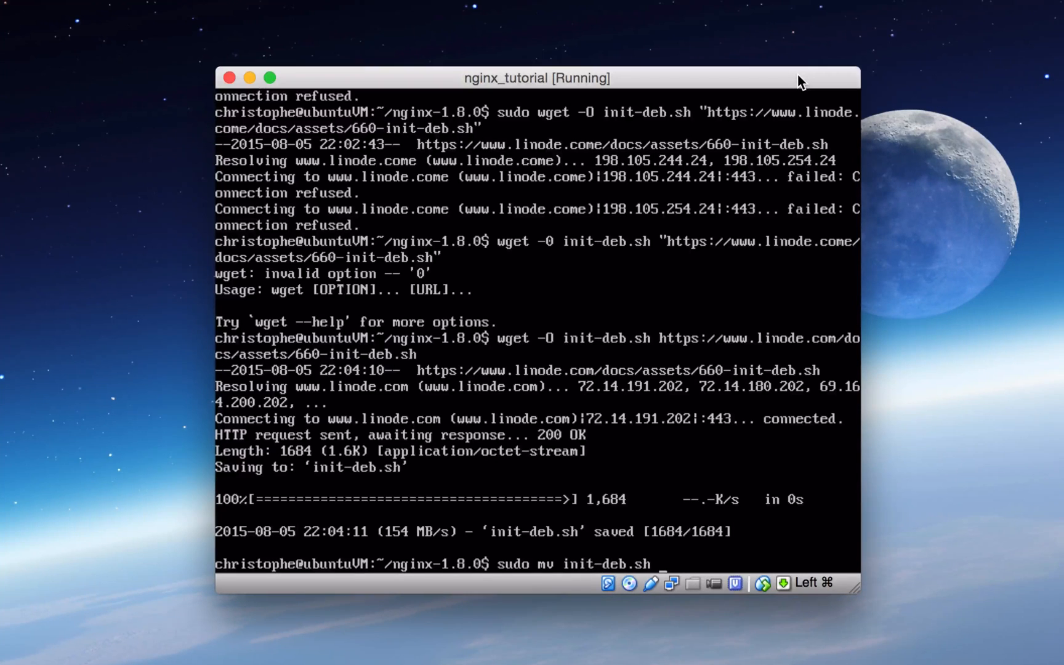
pyautogui.write('/etc/init')
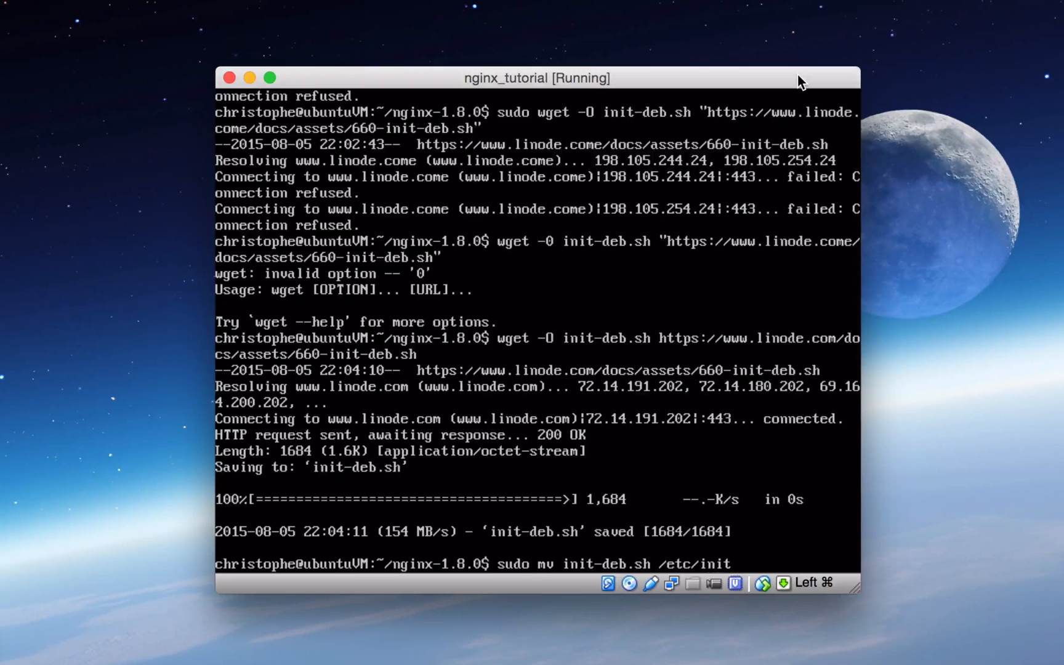
pyautogui.write('.d/nginx')
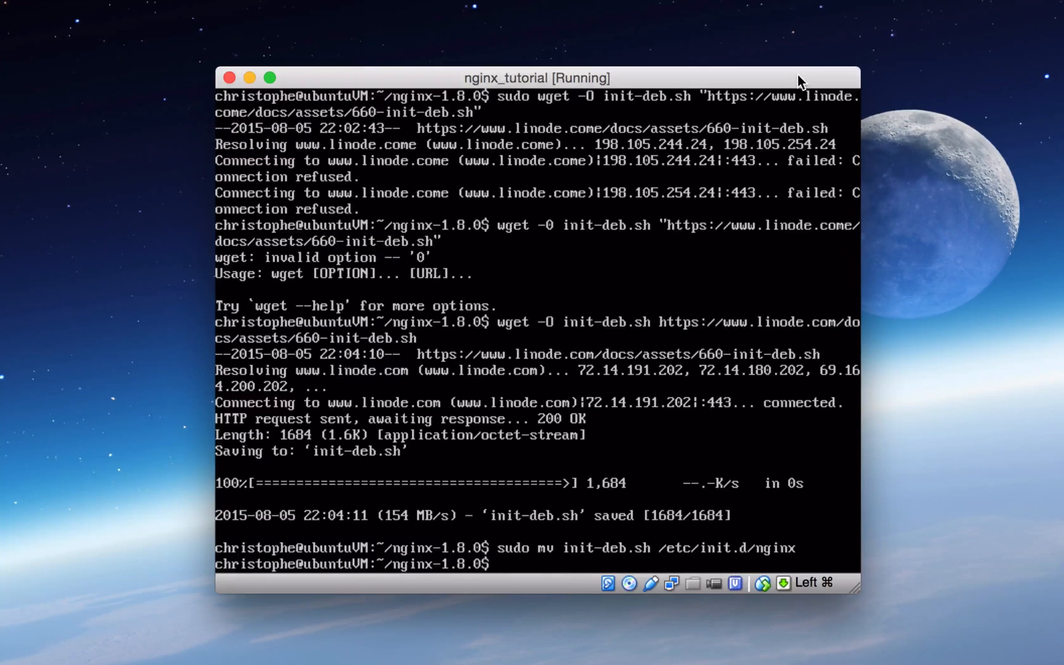
pyautogui.write('sudo chmod +x')
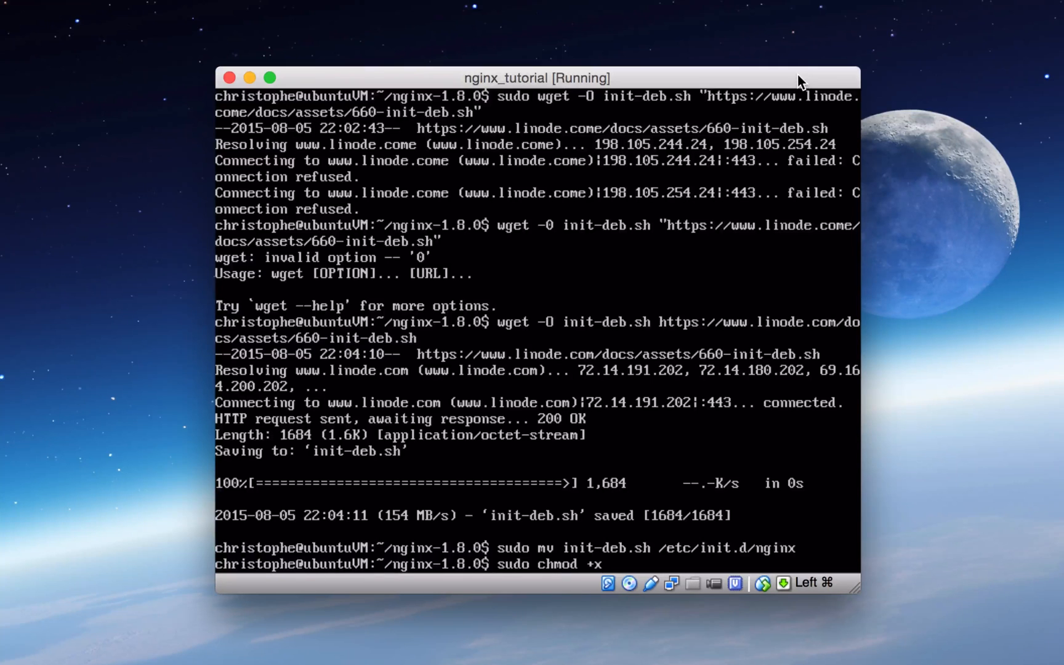
pyautogui.write('/etc/i')
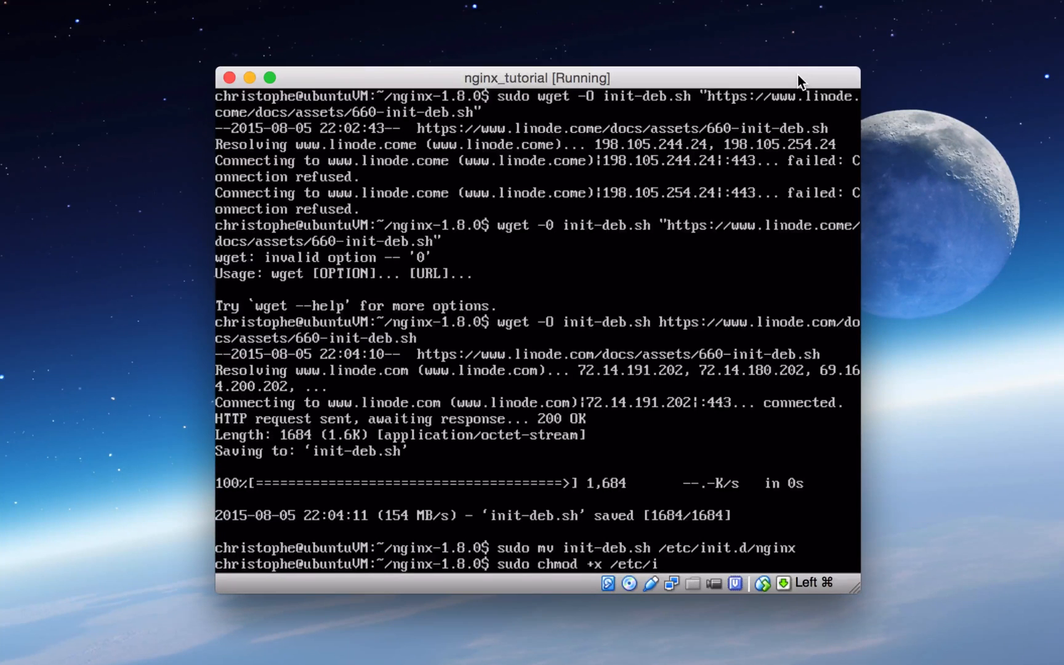
pyautogui.write('nit.d/nginx')
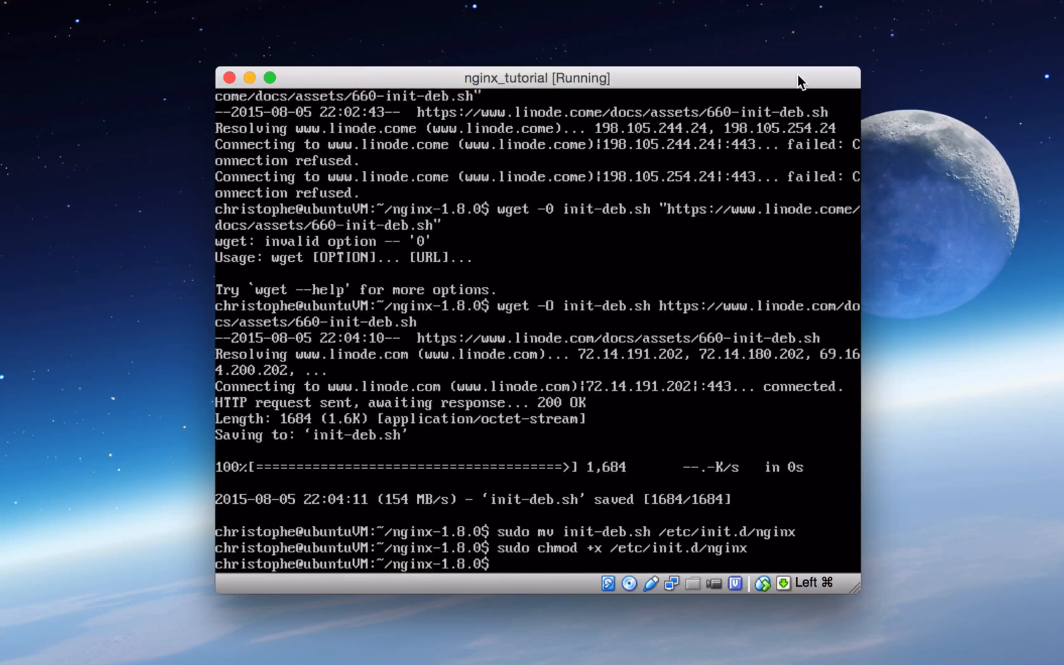
# Register nginx for startup with sudo /usr/sbin/update-rc.d -f nginx defaults
pyautogui.write('sudo /usr/sbin/update-r')
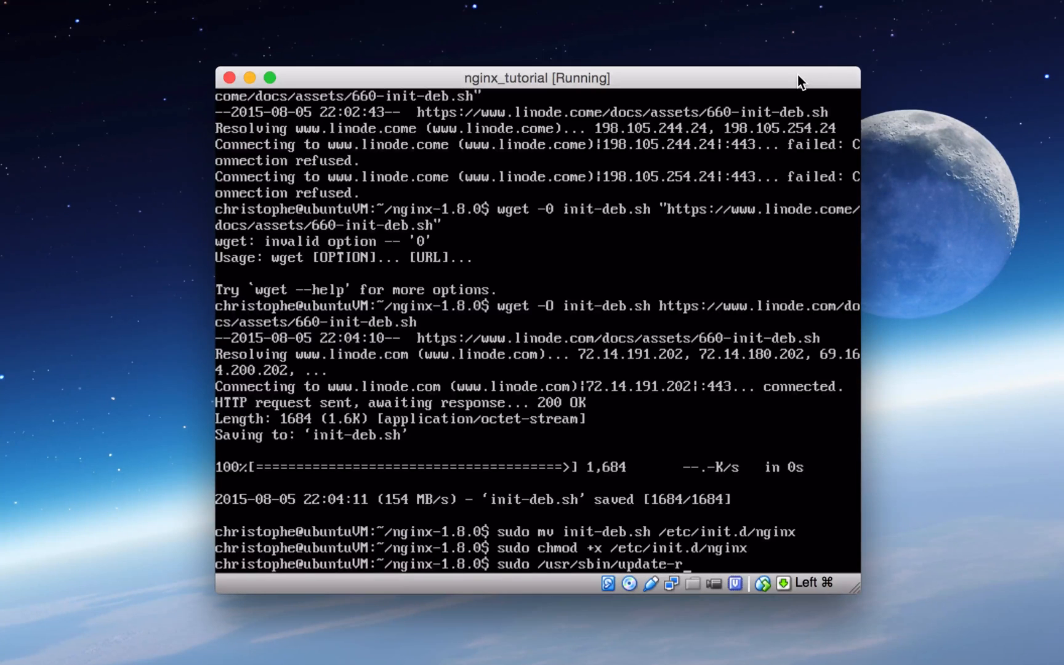
pyautogui.write('c.d -f n')
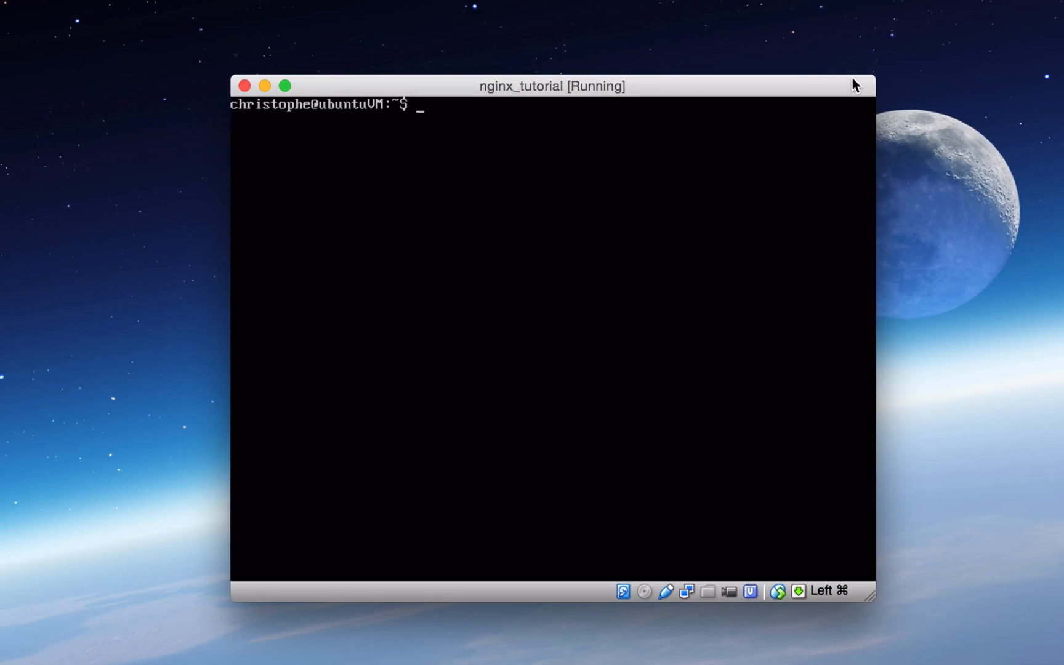
# List /etc/nginx, then cd into it and list nginx.conf, sites-available and the other config files
pyautogui.write('ls /etc/nginx/')
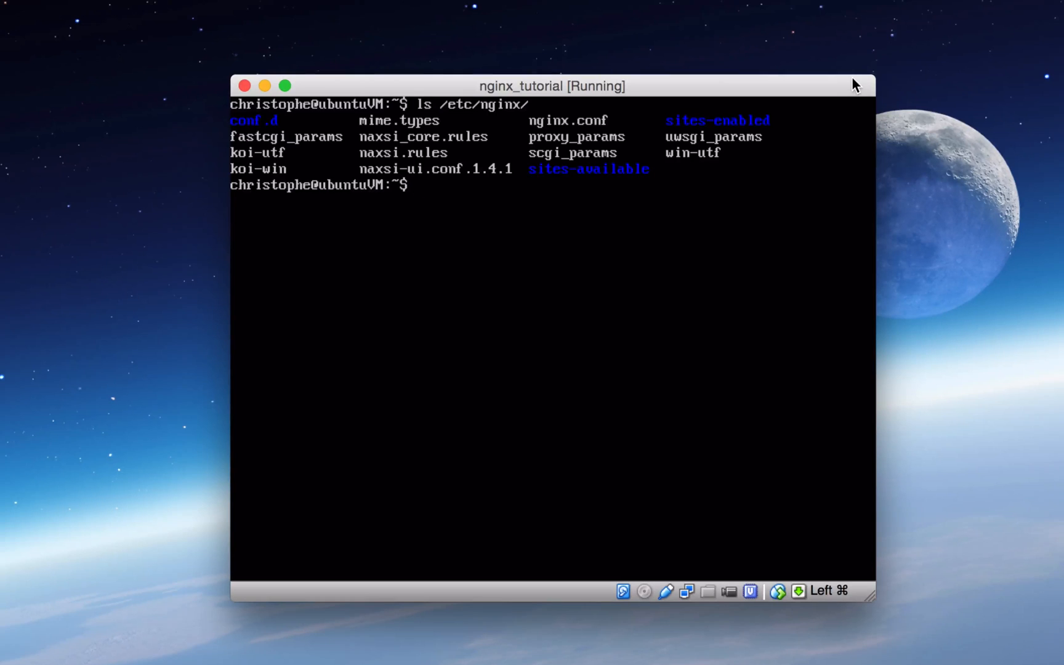
pyautogui.write('cd /etc/nginx/')
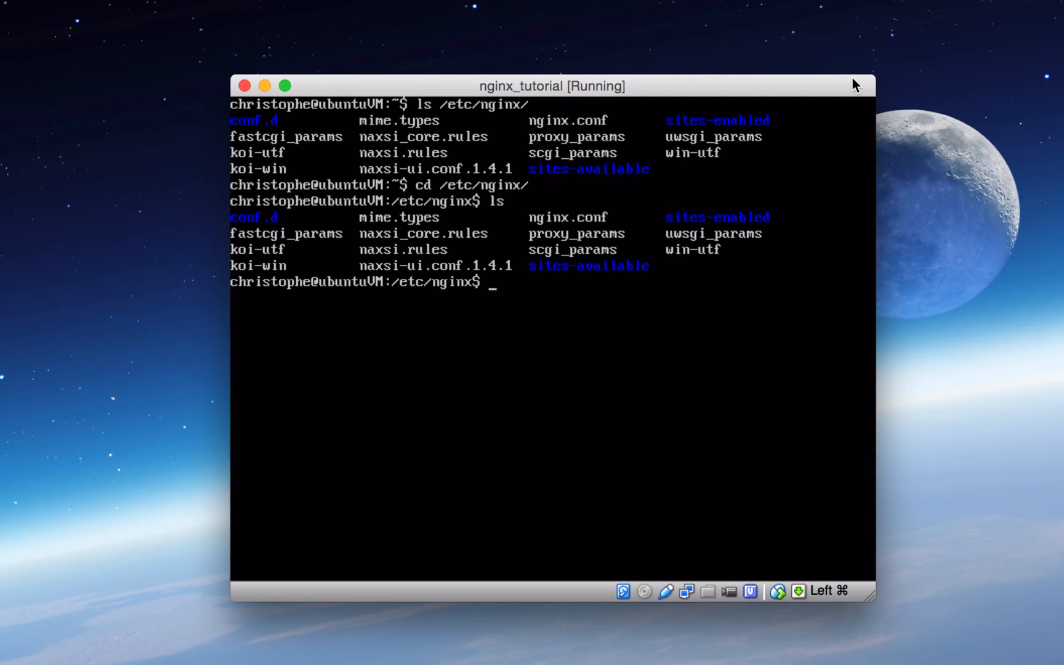
# Enter sudo vim nginx.conf at the /etc/nginx prompt to edit the main config as root
pyautogui.write('sudo ngi')
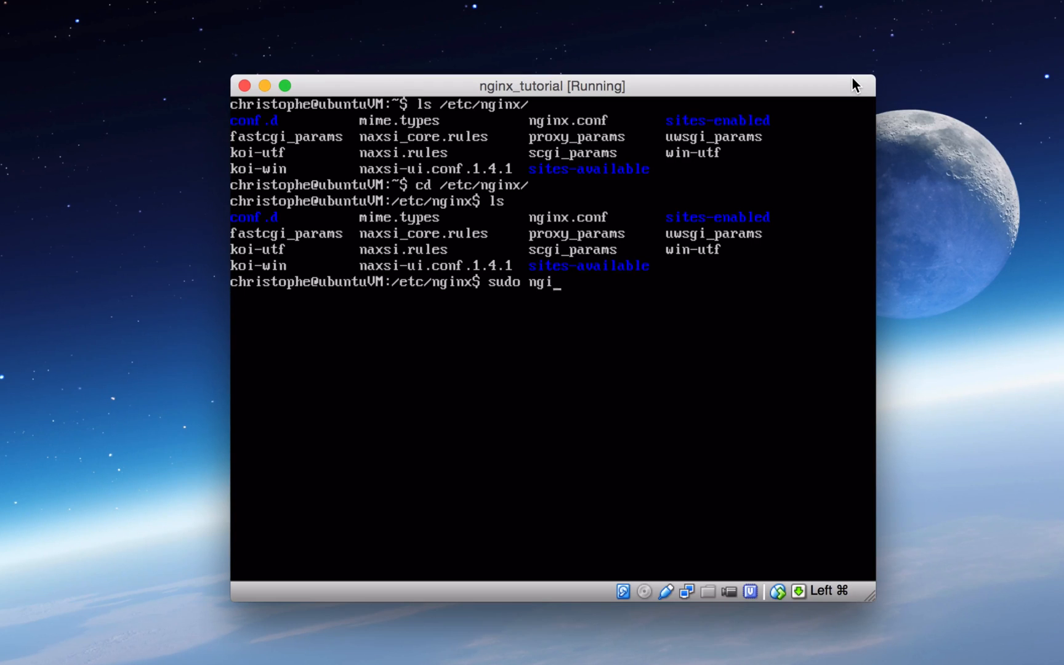
pyautogui.write('vim nginx.conf')
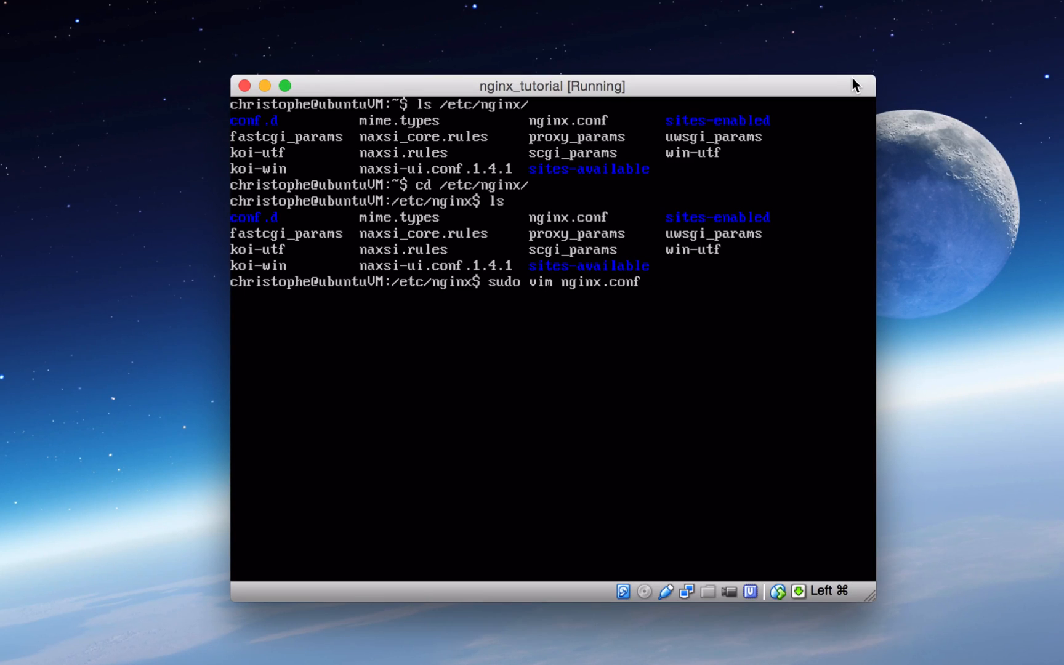